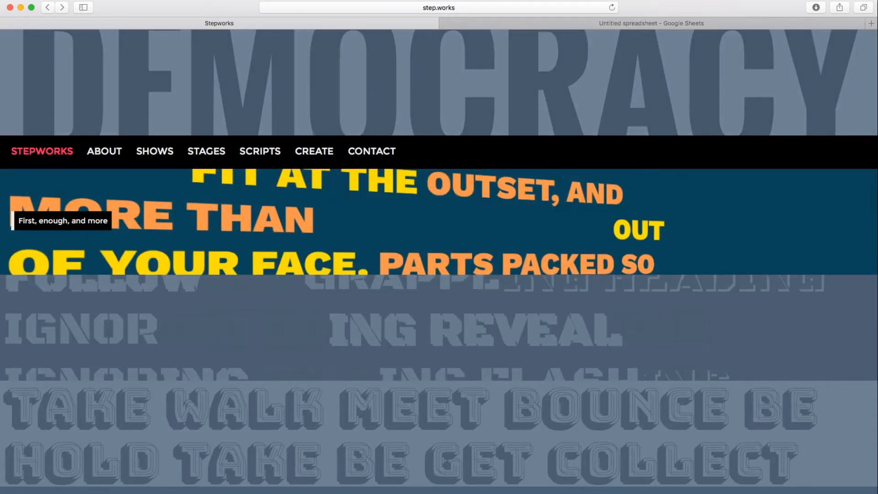
pyautogui.moveTo(328, 202)
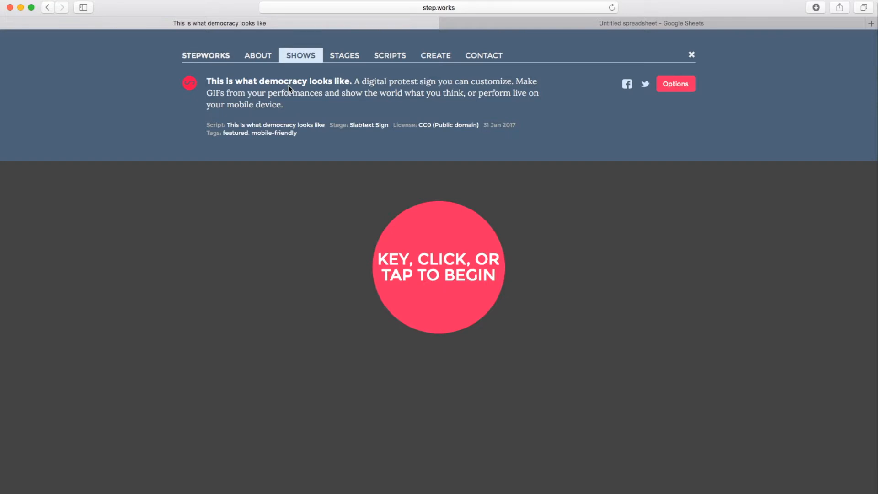
# Step: Start the 'This is what democracy looks like' show so its words play full-screen
pyautogui.click(438, 266)
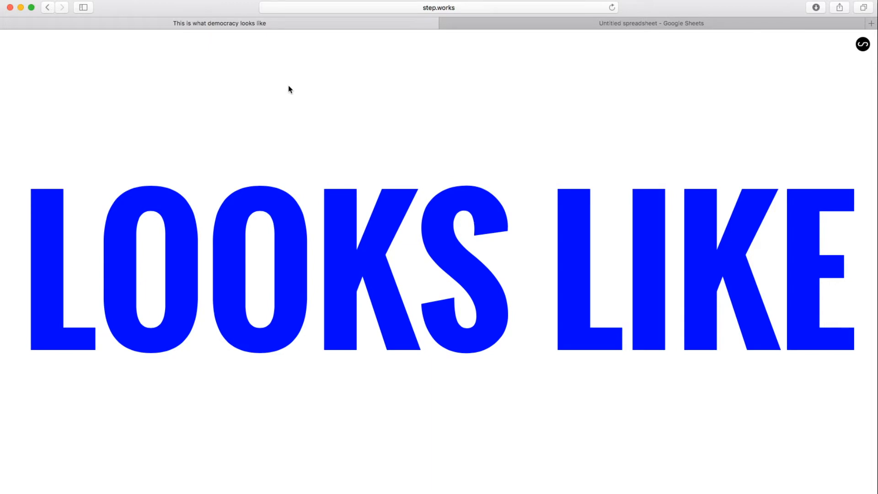
# Step: Go from the show's info panel to the Shows list and open Gerunds / Super Metroid
pyautogui.click(862, 44)
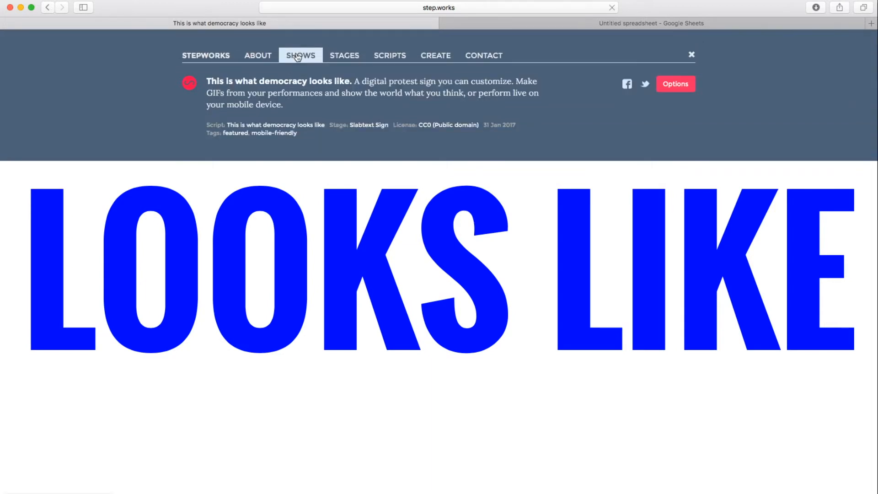
pyautogui.click(300, 55)
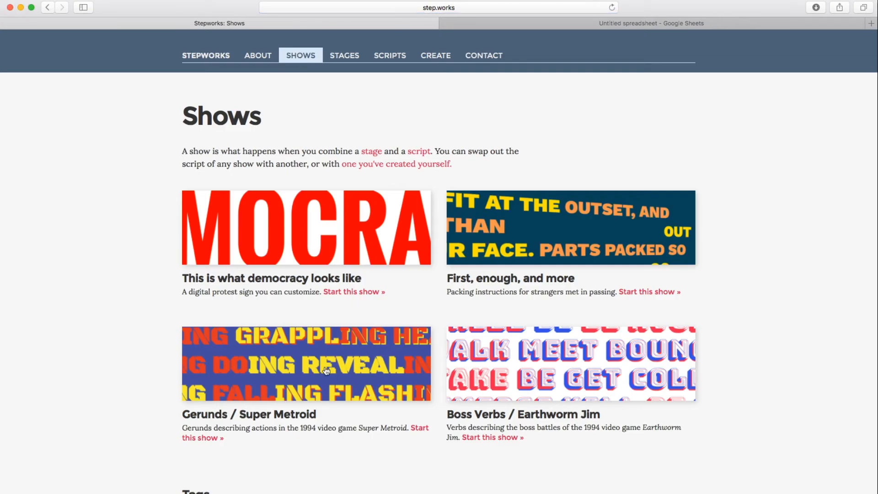
pyautogui.click(307, 363)
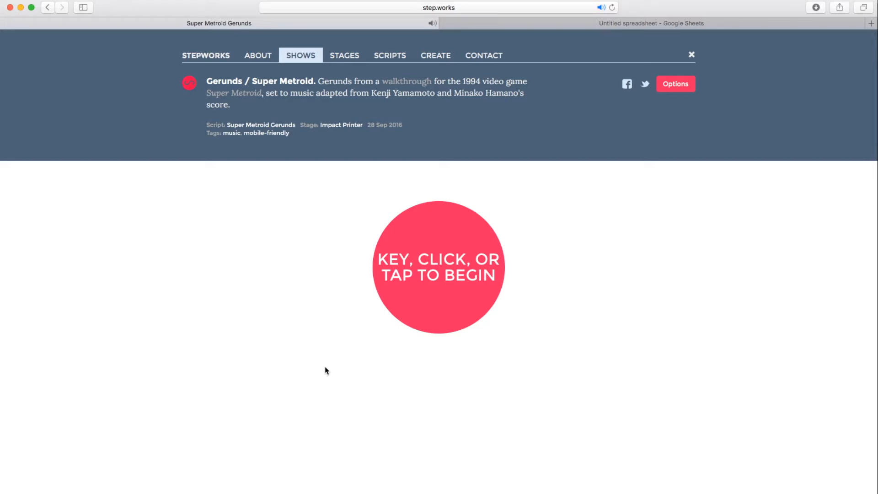
# Step: Play the Super Metroid gerunds show, scrolling down through the gerunds as it performs
pyautogui.click(438, 266)
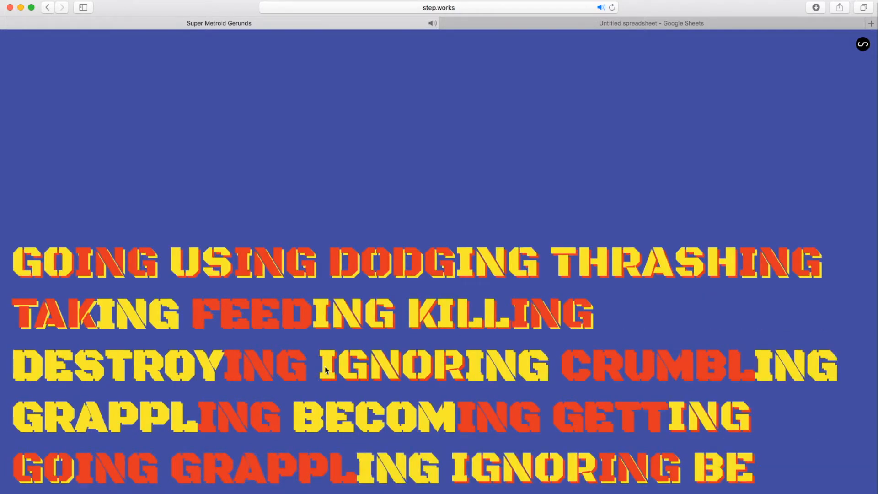
pyautogui.scroll(-3)
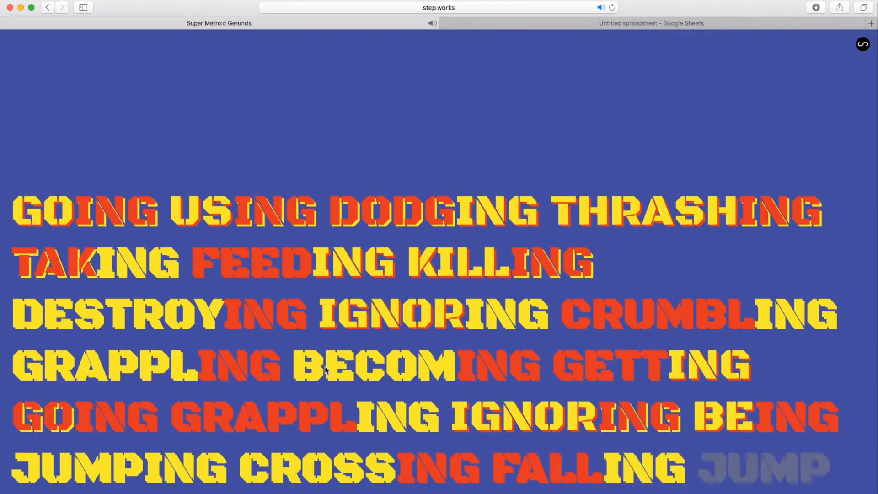
pyautogui.scroll(-3)
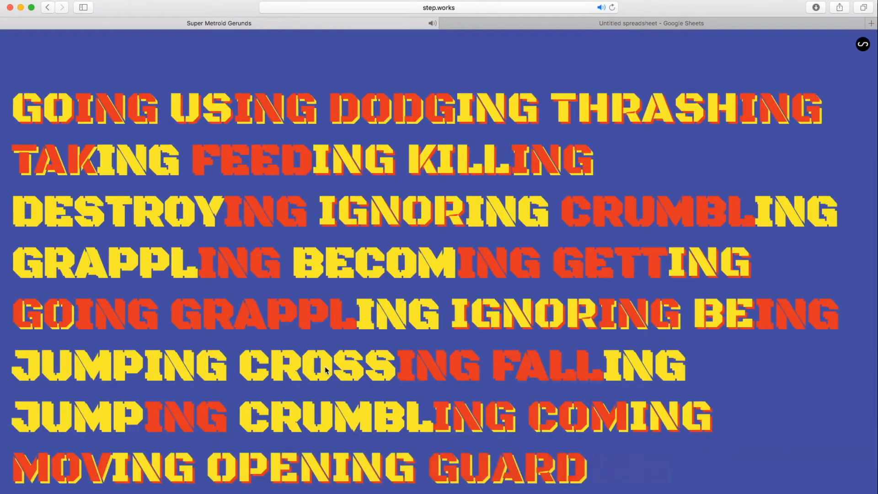
pyautogui.scroll(-3)
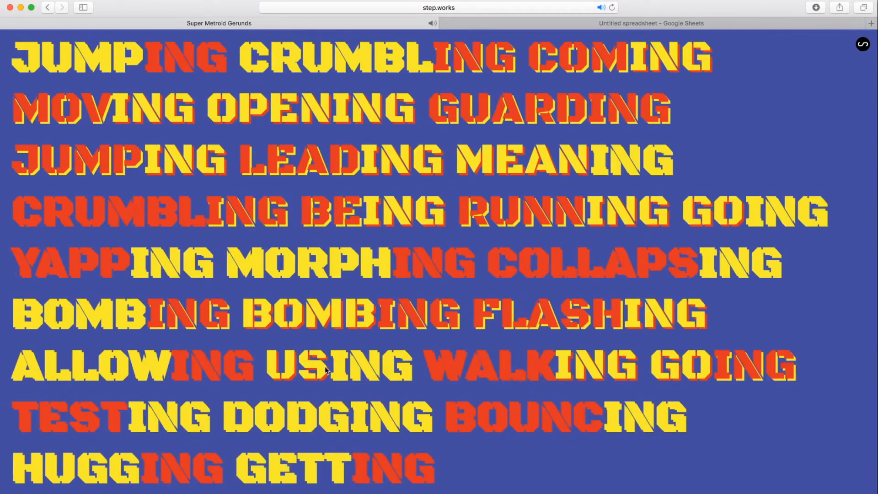
pyautogui.scroll(-3)
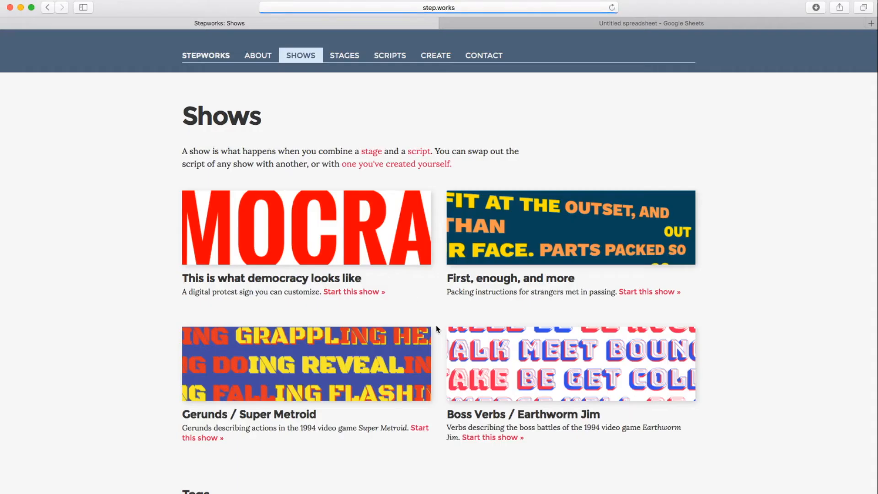
# Step: Play the Boss Verbs / Earthworm Jim show, scrolling through its red and blue outlined verbs
pyautogui.click(491, 437)
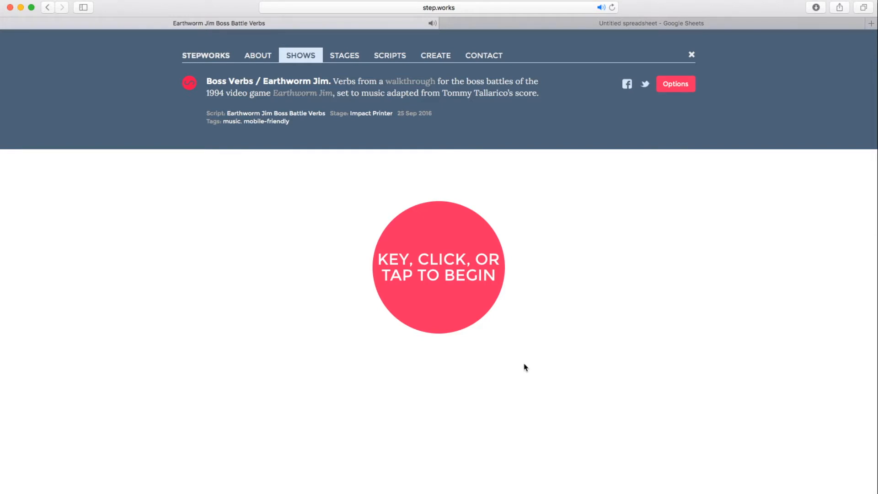
pyautogui.click(439, 266)
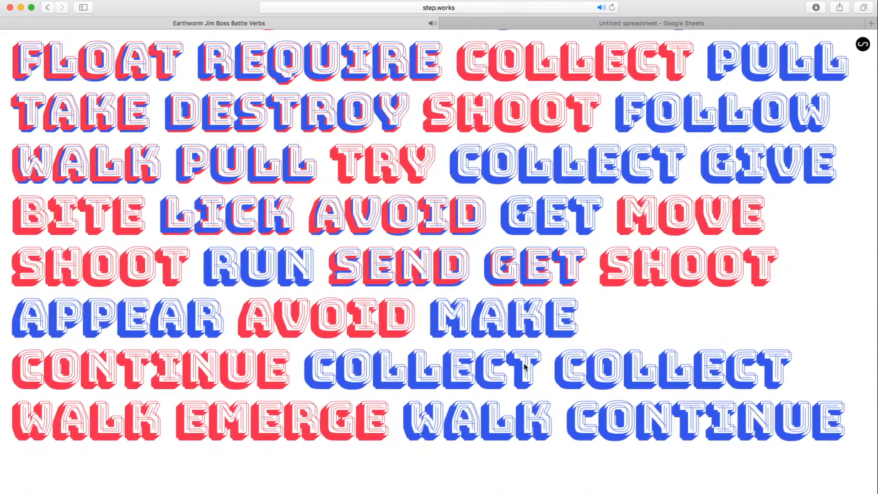
pyautogui.scroll(-3)
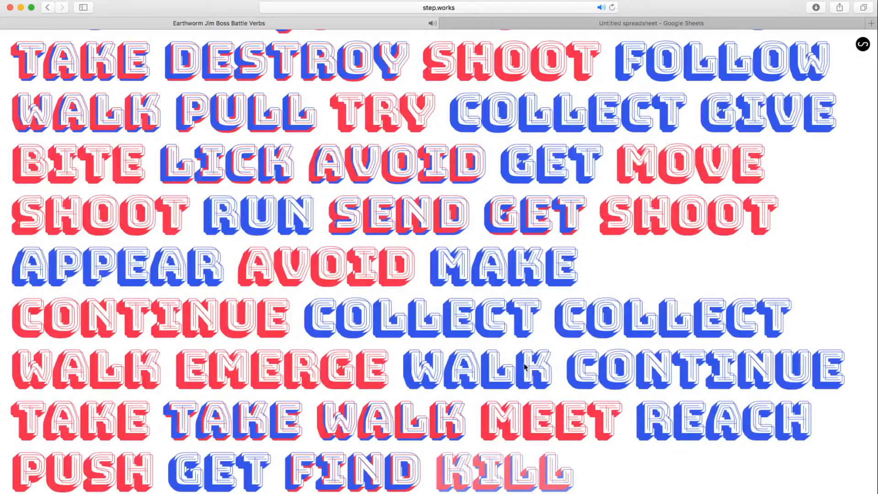
pyautogui.scroll(-3)
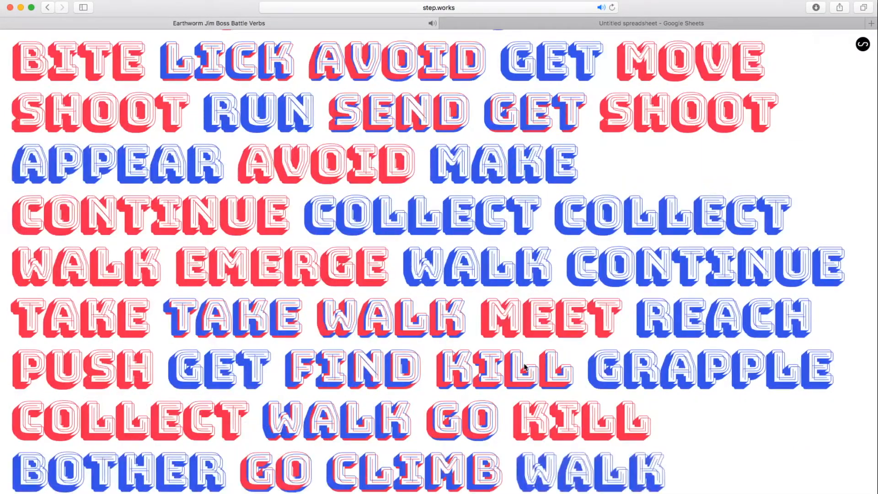
pyautogui.scroll(-3)
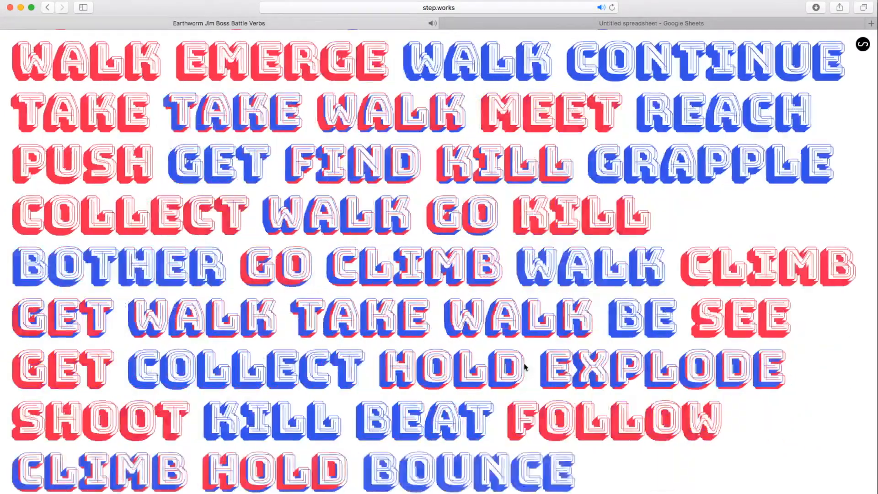
pyautogui.scroll(-3)
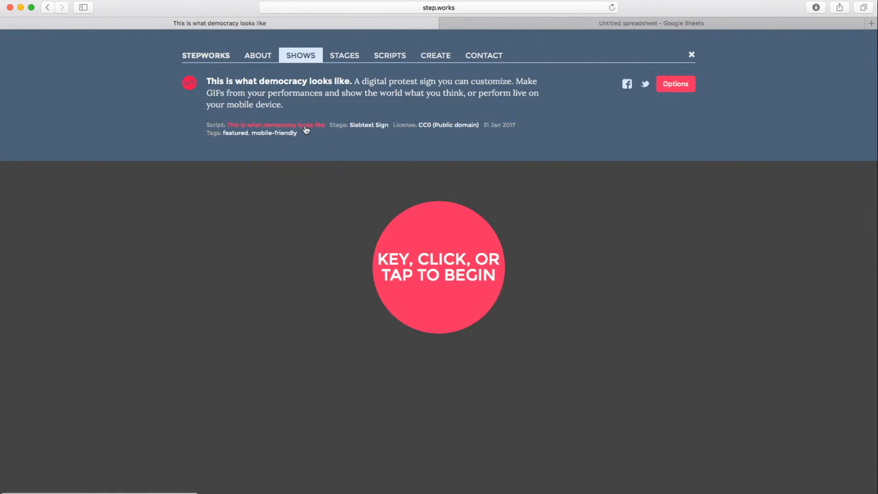
pyautogui.moveTo(271, 130)
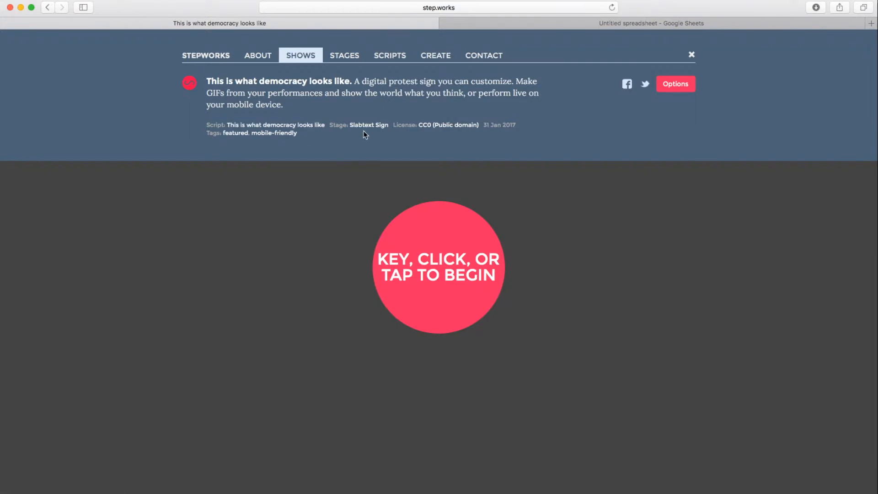
pyautogui.moveTo(368, 125)
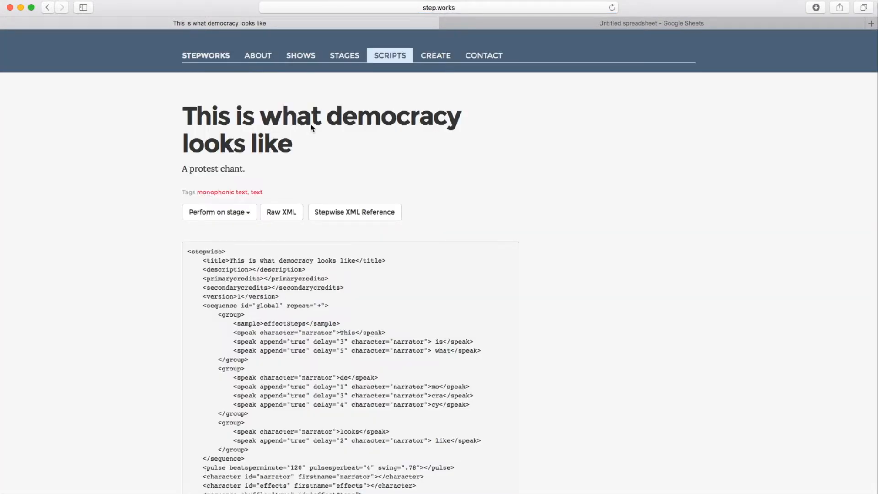
# Step: Scroll the democracy show's XML script, highlighting the spoken words 'is', 'cy' and 'like'
pyautogui.scroll(-3)
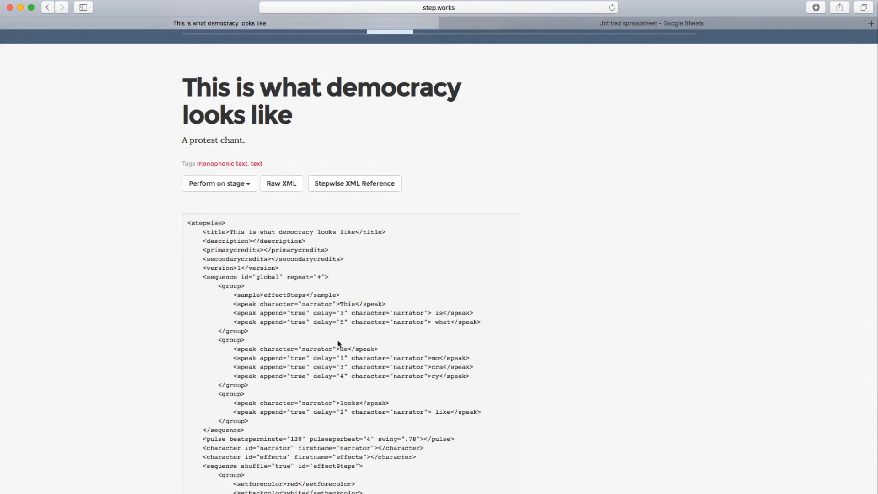
pyautogui.doubleClick(346, 304)
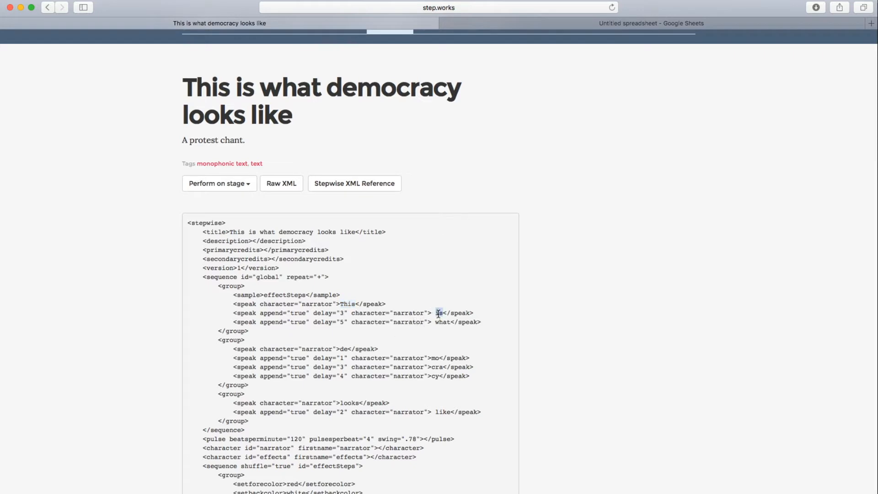
pyautogui.doubleClick(443, 322)
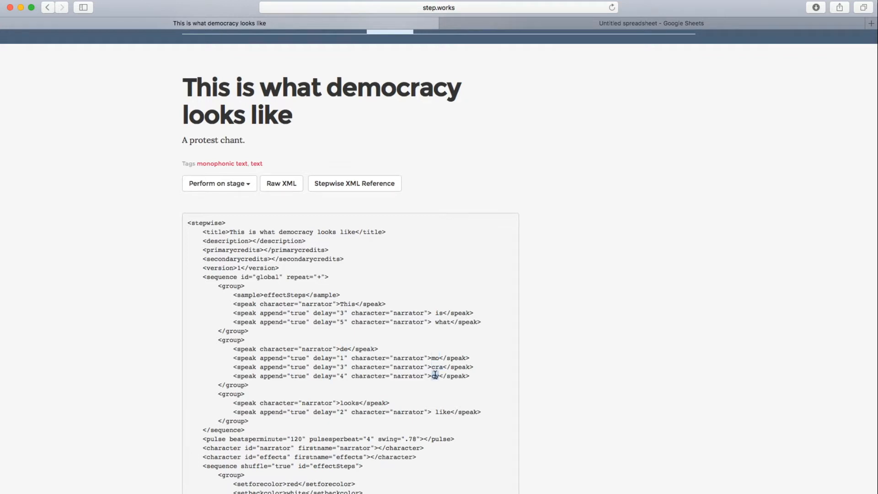
pyautogui.doubleClick(443, 412)
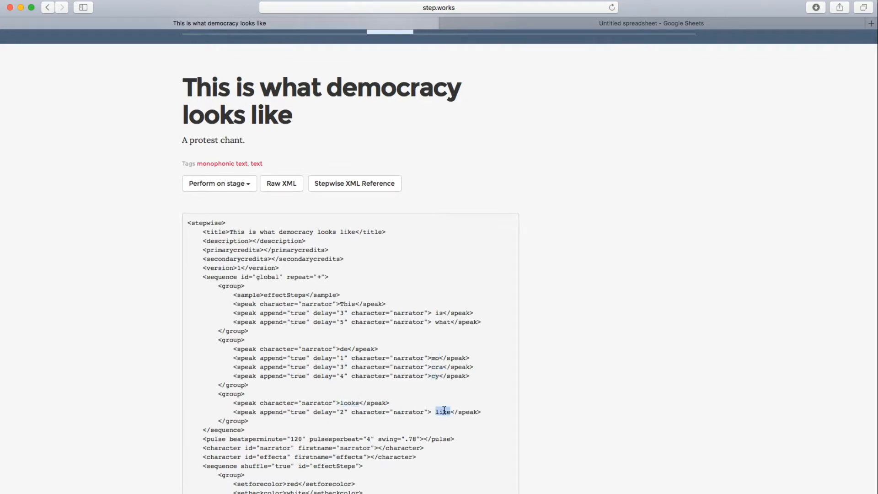
pyautogui.scroll(-3)
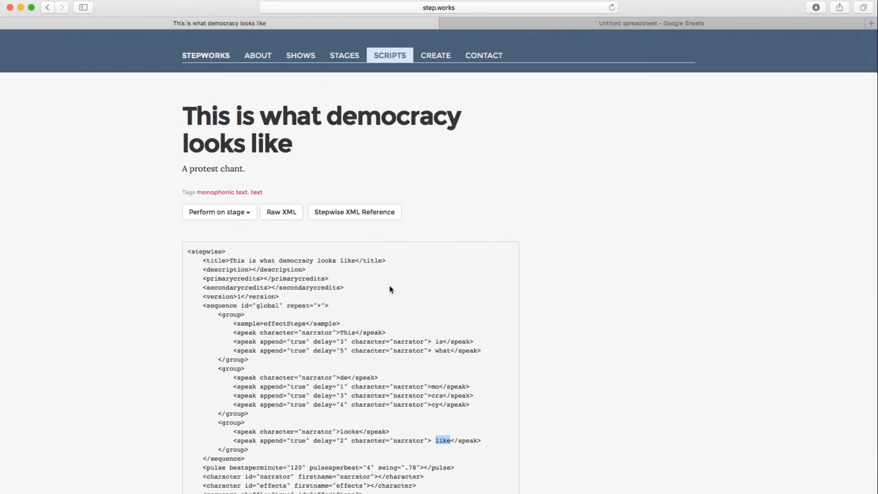
pyautogui.moveTo(378, 358)
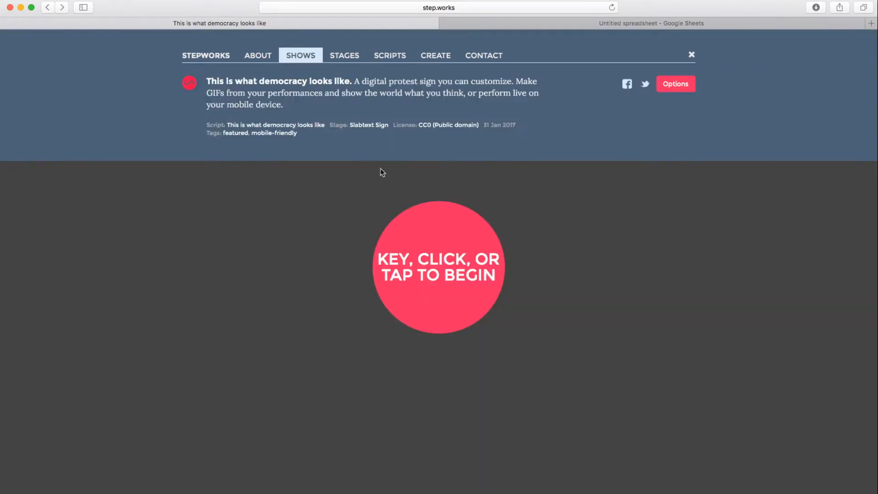
pyautogui.moveTo(369, 124)
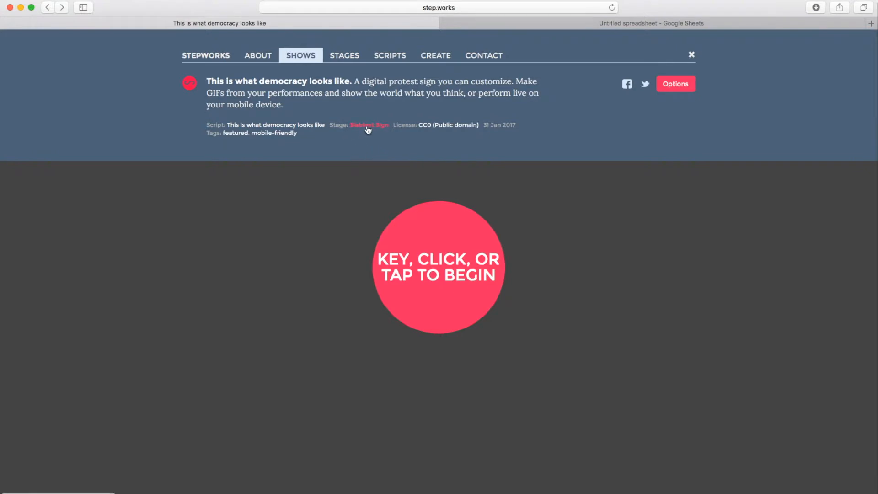
# Step: Play the Slabtext Sign Fabulous Dixieland demo, typing 'WITH QUICK', then return to Shows
pyautogui.click(344, 55)
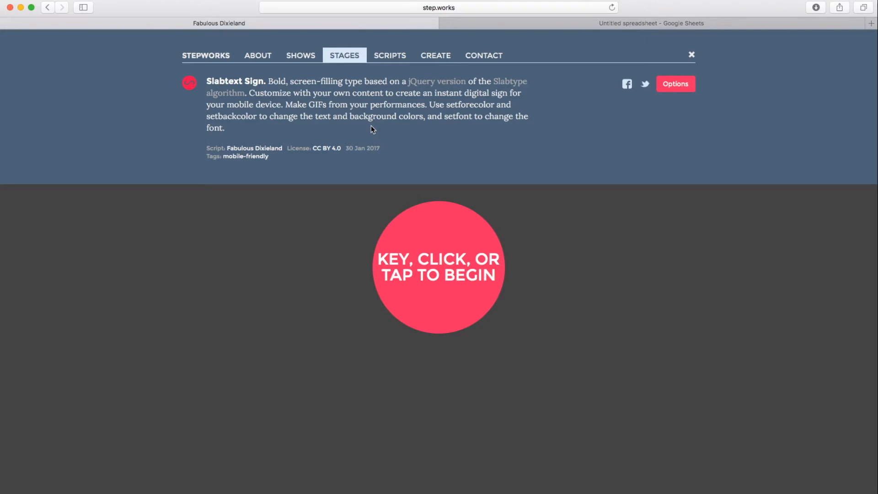
pyautogui.click(438, 267)
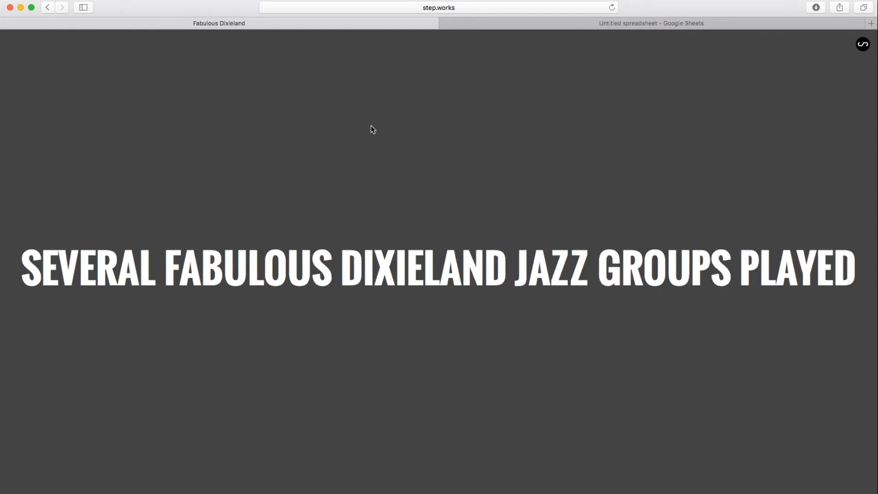
pyautogui.write('WITH QUICK')
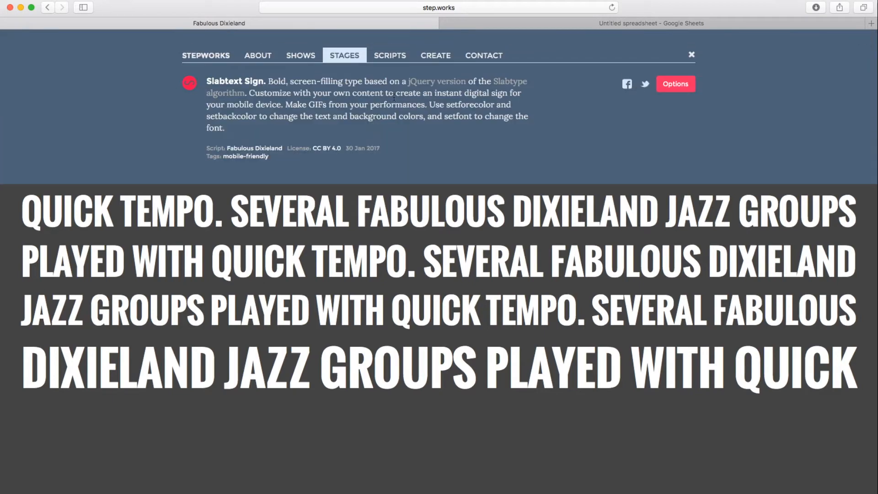
pyautogui.click(300, 55)
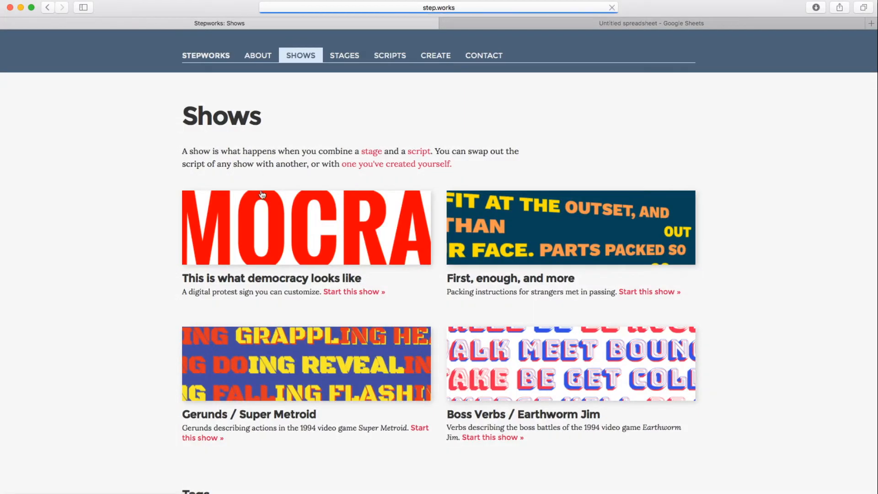
# Step: Reopen the democracy show and list its script-source options, including Google Sheets
pyautogui.click(353, 291)
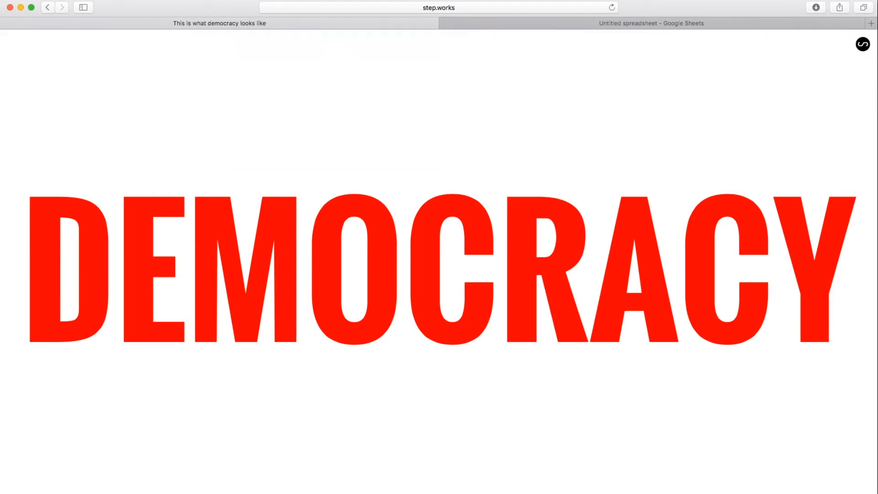
pyautogui.click(862, 44)
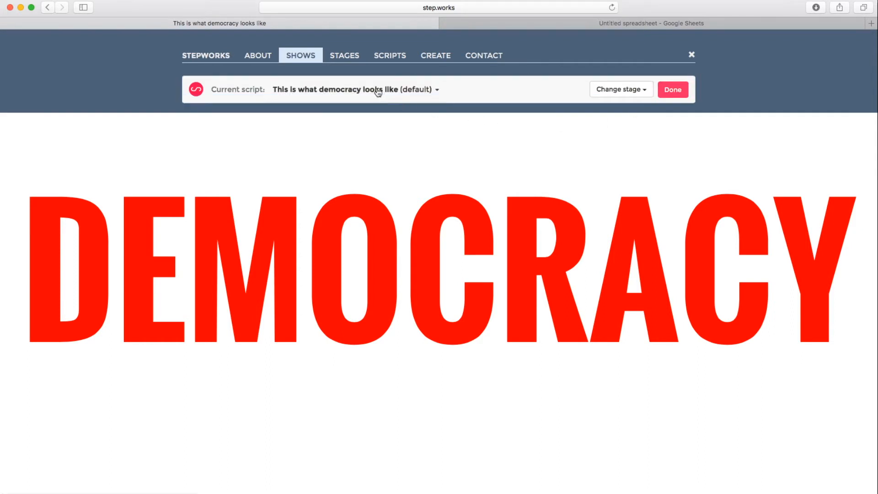
pyautogui.click(354, 89)
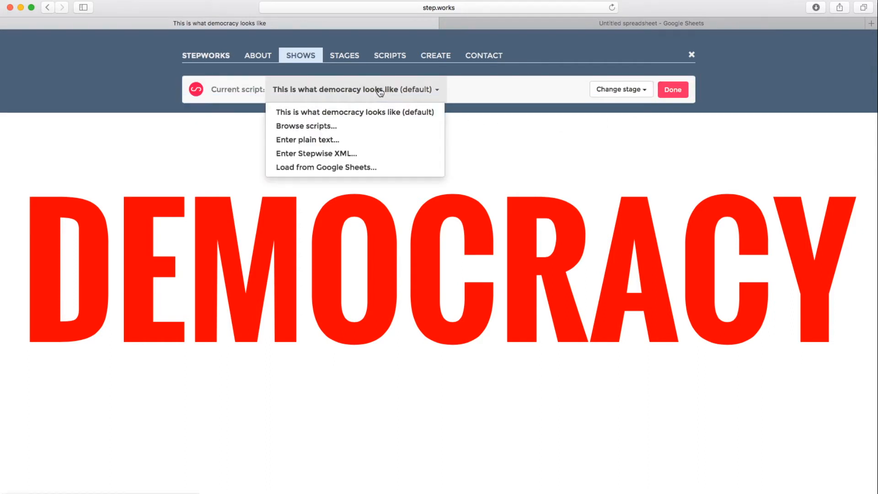
pyautogui.moveTo(354, 112)
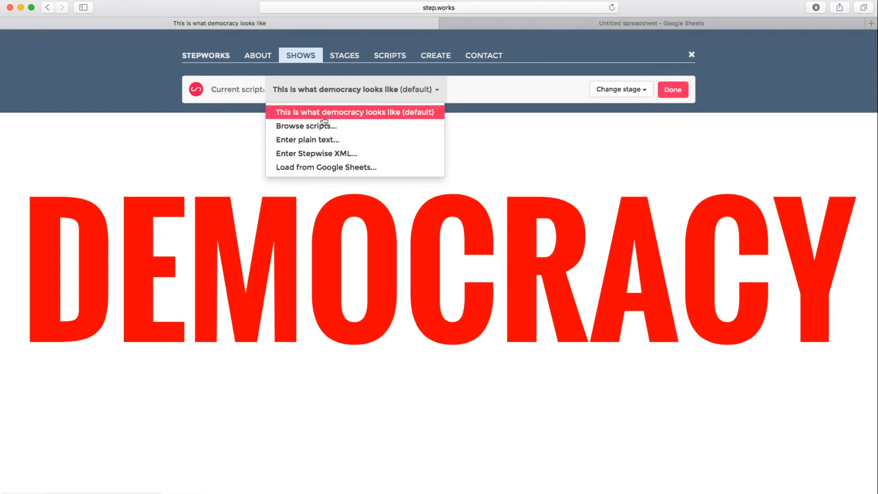
pyautogui.moveTo(307, 140)
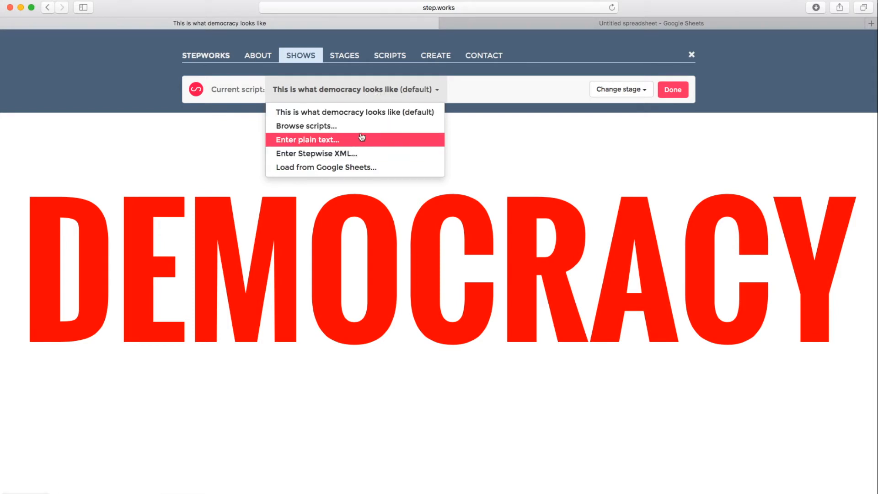
pyautogui.click(305, 125)
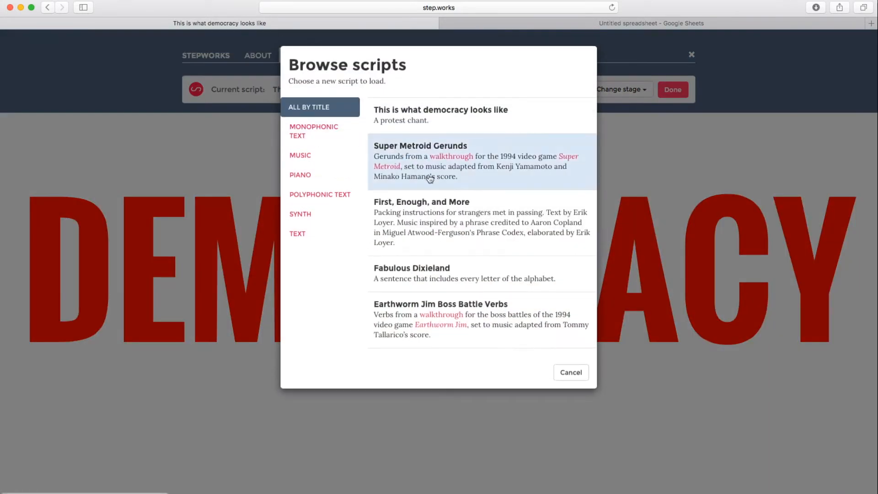
pyautogui.click(570, 372)
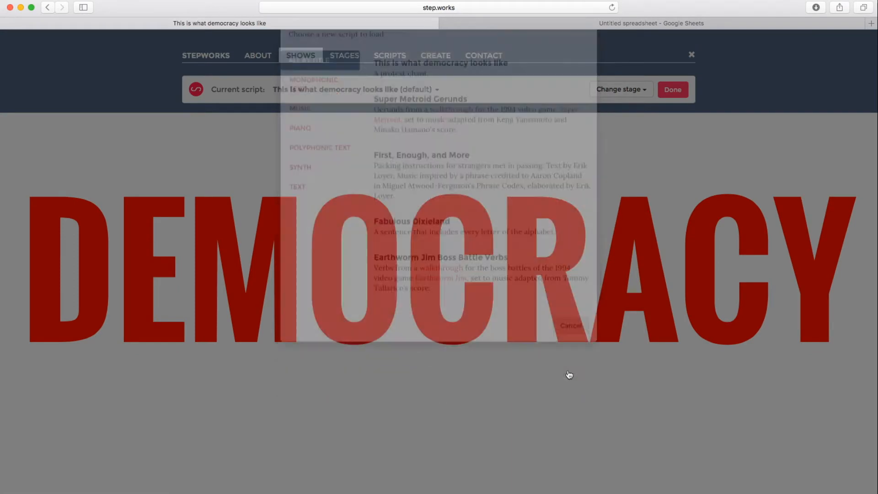
pyautogui.click(354, 90)
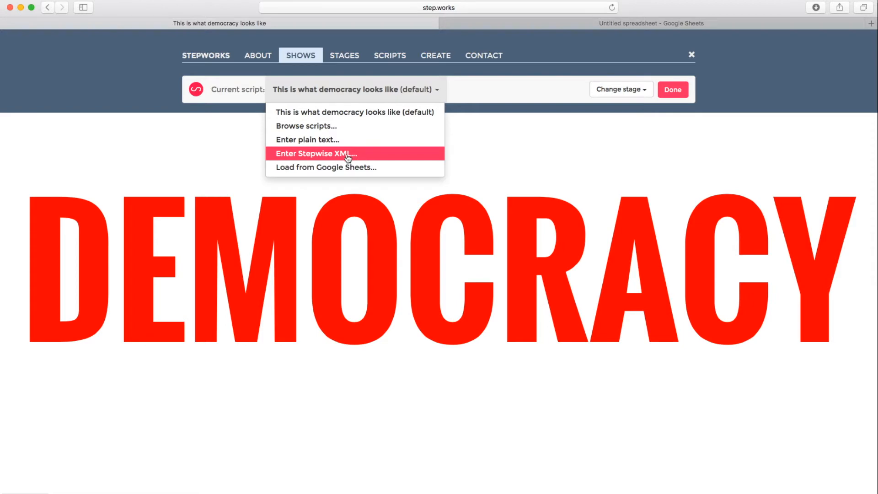
# Step: Open the democracy script as editable Stepwise XML and scroll to the color groups
pyautogui.click(315, 152)
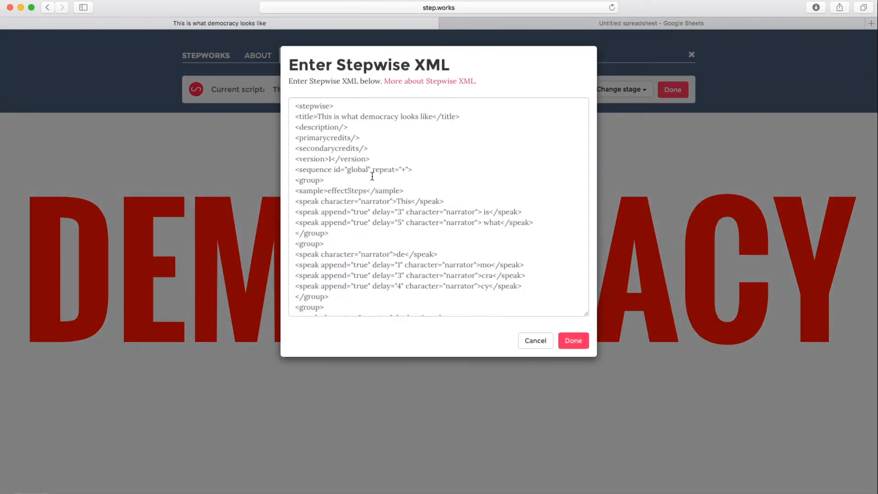
pyautogui.moveTo(419, 236)
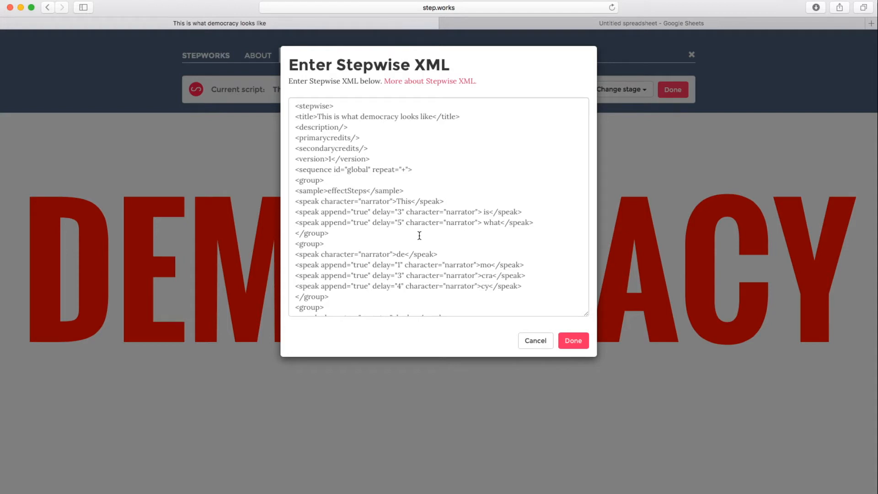
pyautogui.scroll(-3)
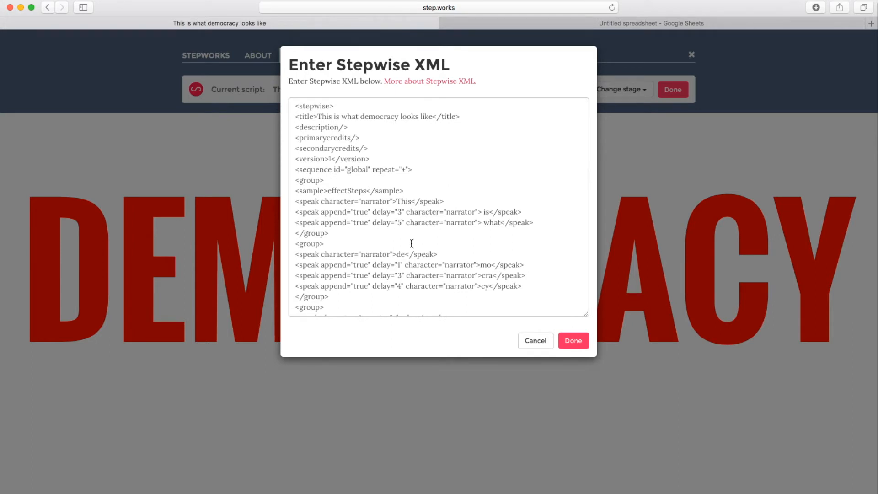
pyautogui.scroll(-3)
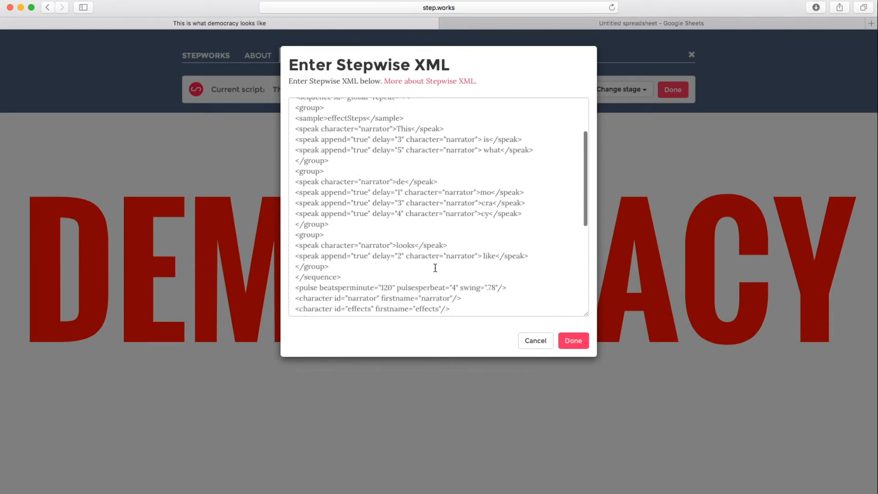
pyautogui.scroll(-3)
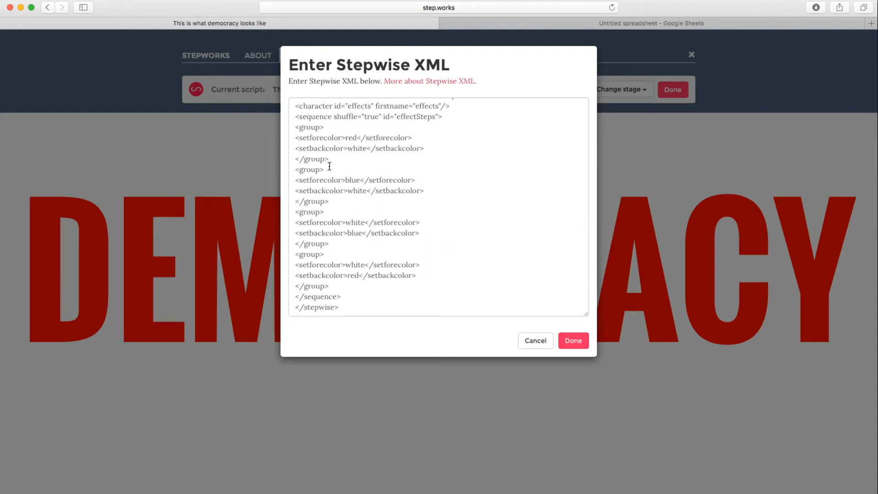
pyautogui.moveTo(355, 149)
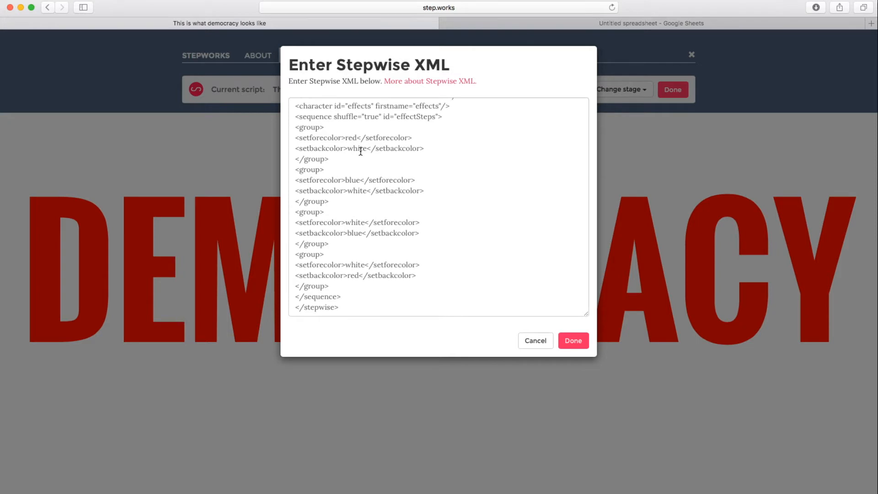
# Step: Change the XML color values to green and black, replace white, and load the script
pyautogui.write('green')
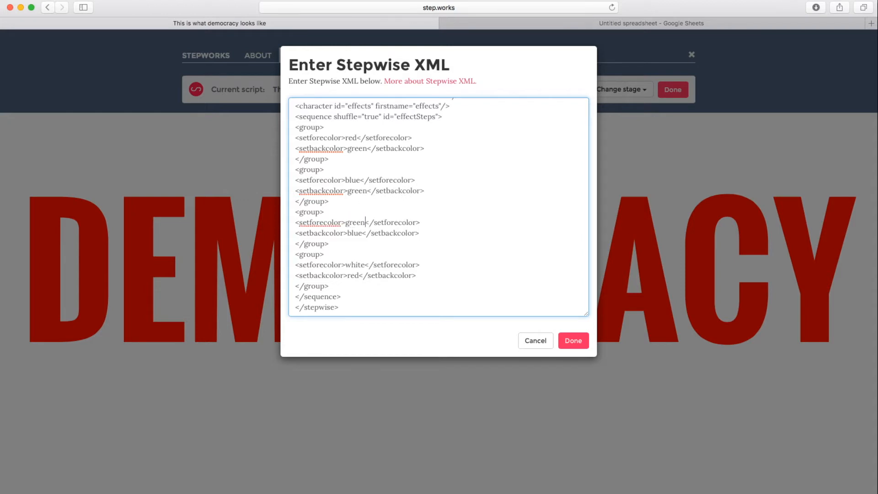
pyautogui.write('blak')
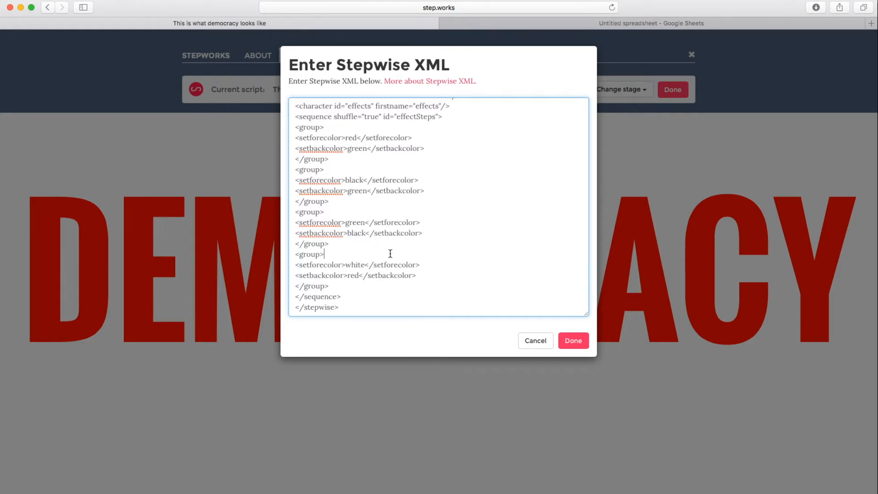
pyautogui.moveTo(435, 237)
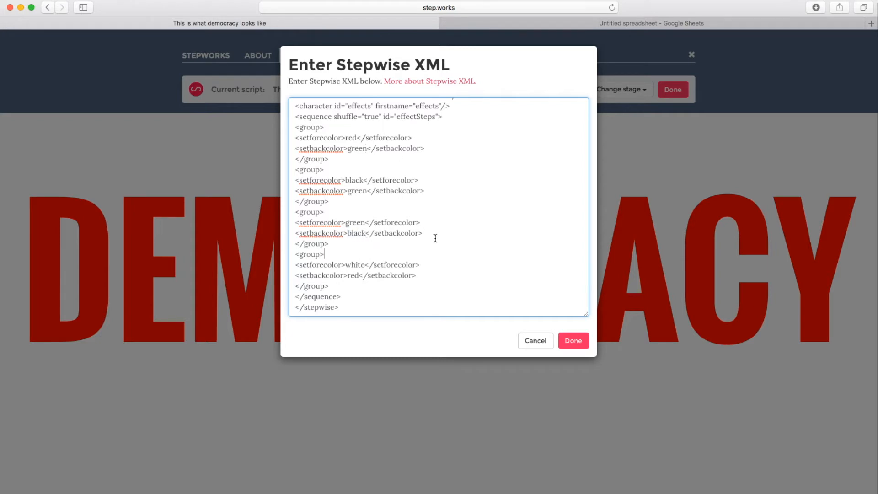
pyautogui.doubleClick(354, 265)
pyautogui.write('green')
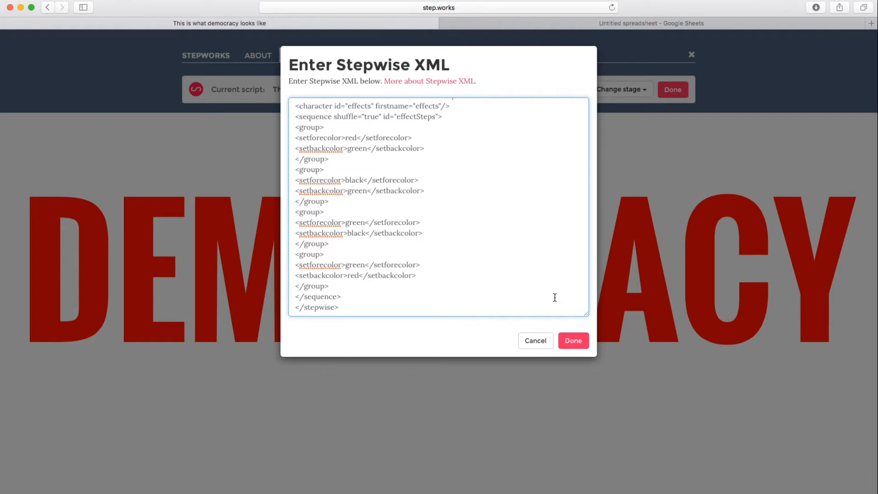
pyautogui.click(572, 341)
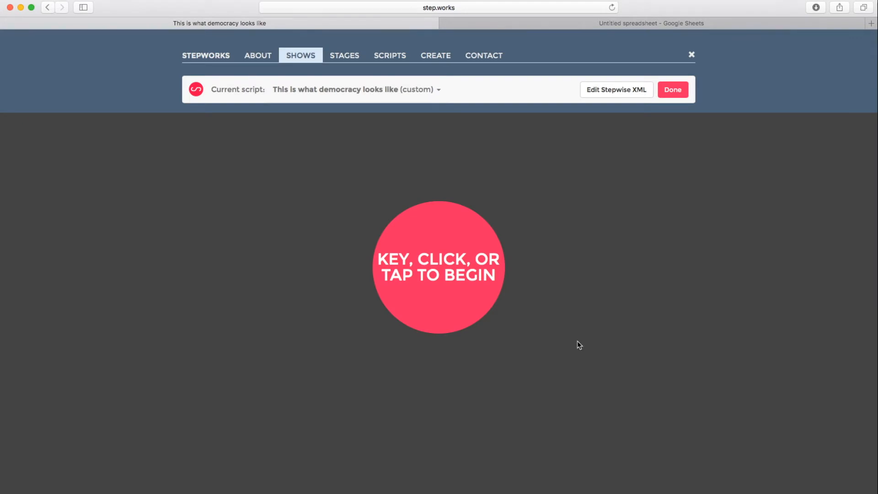
# Step: Play the green-on-black democracy show, then open the script-source choices
pyautogui.click(438, 266)
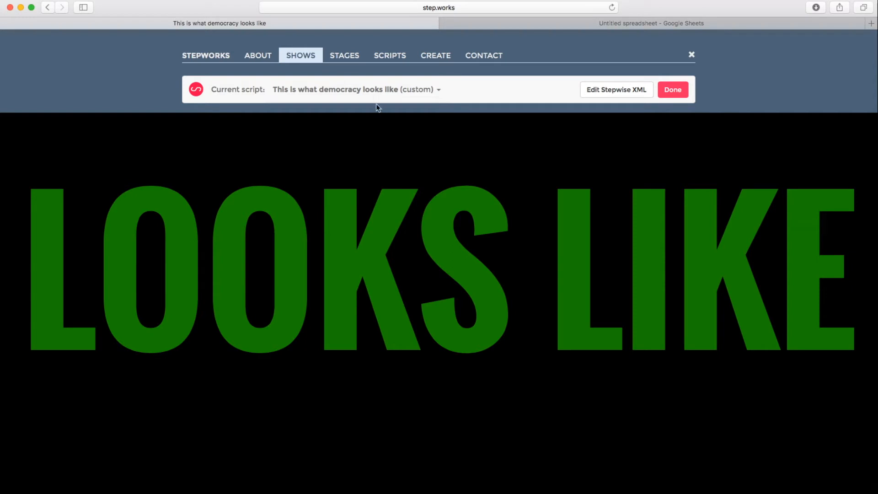
pyautogui.click(356, 89)
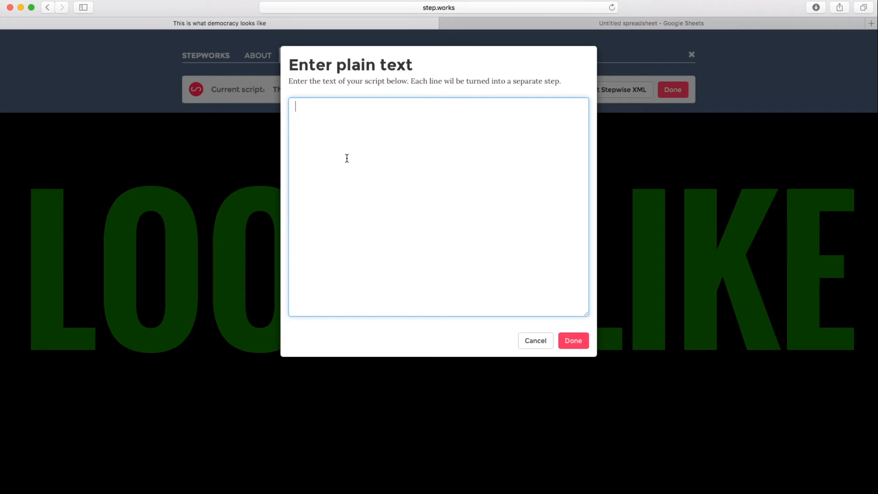
# Step: Enter 'resist the policy love the people' as plain text, one word per line, and apply it
pyautogui.write('resist')
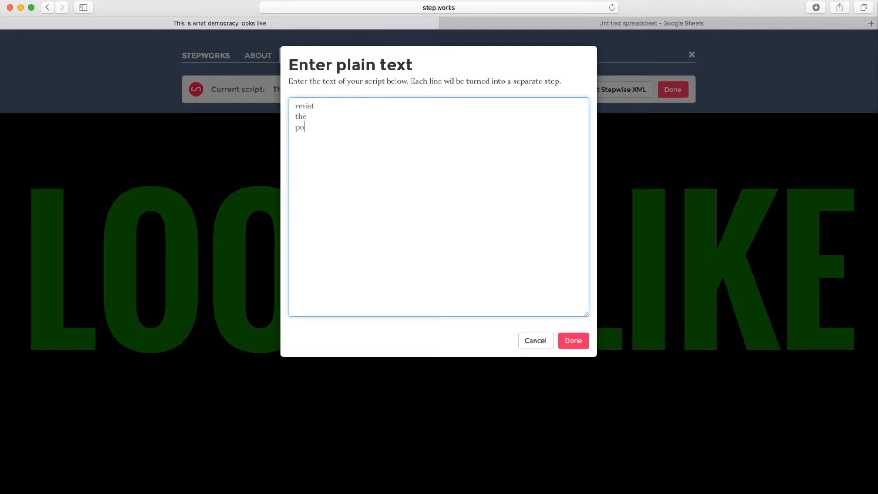
pyautogui.write('licy')
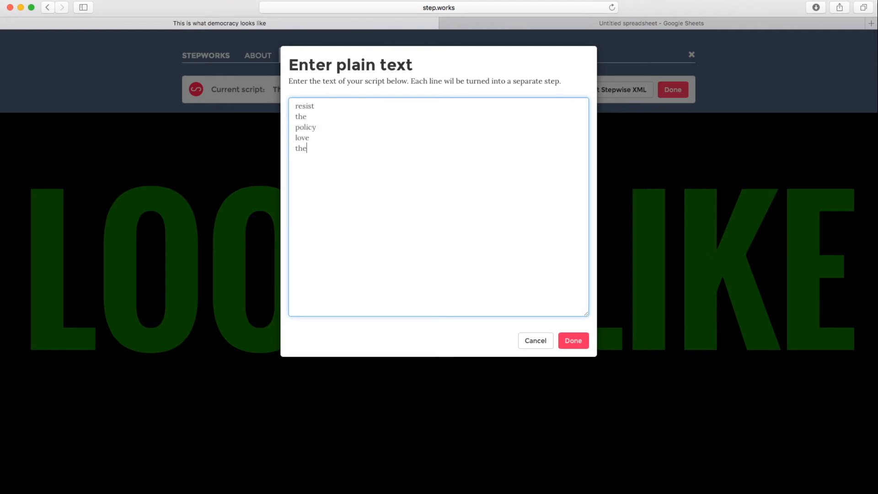
pyautogui.write('people')
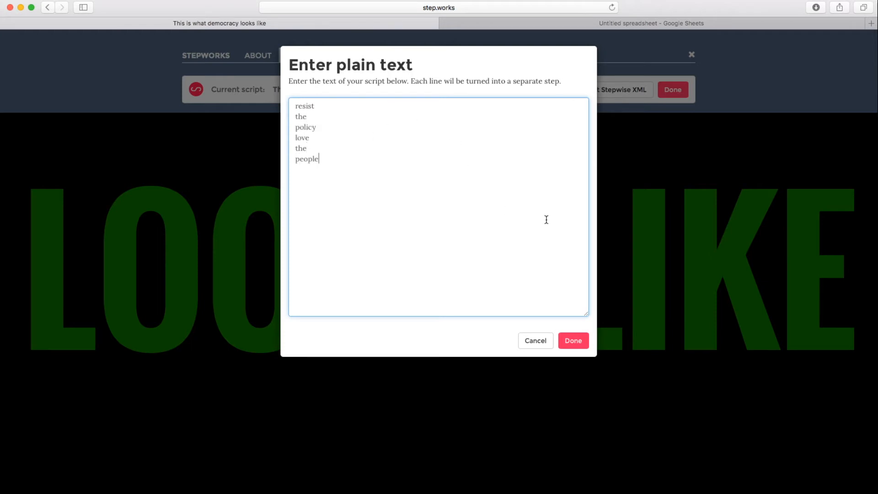
pyautogui.click(572, 340)
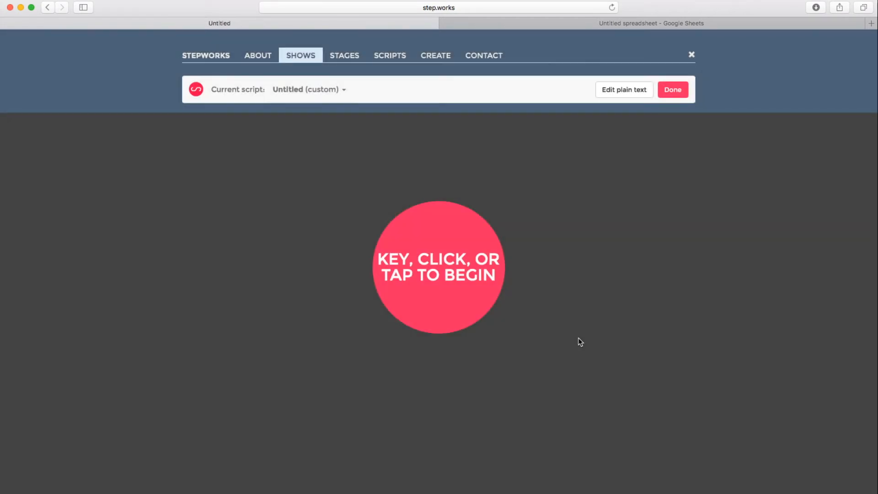
# Step: Play the untitled six-word chant and bring up the script-source choices again
pyautogui.click(439, 267)
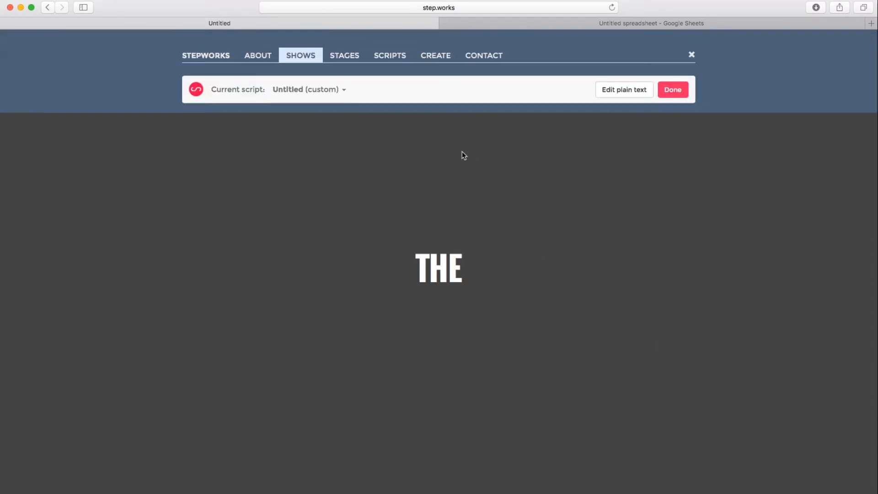
pyautogui.click(309, 89)
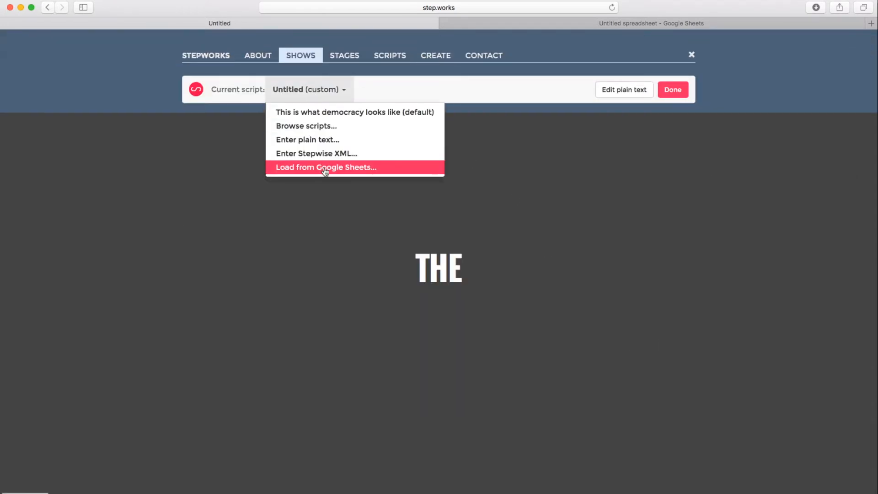
pyautogui.moveTo(325, 200)
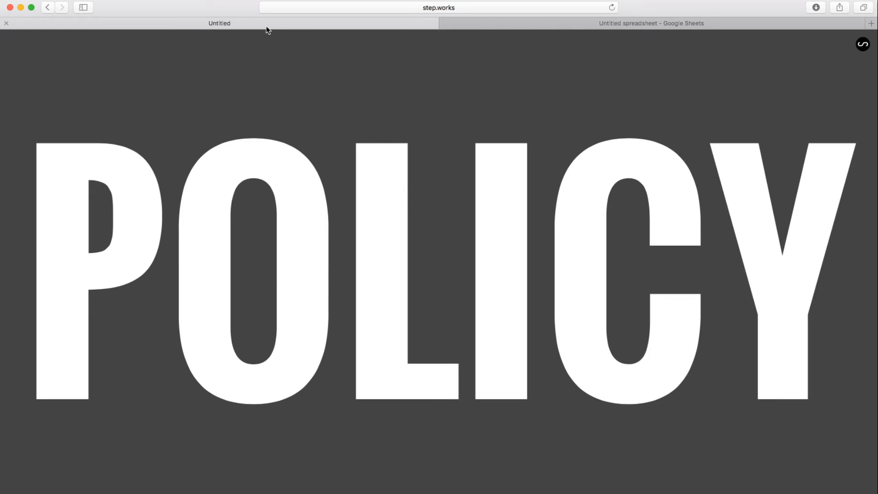
# Step: Switch to the blank untitled Google spreadsheet and select cell A1
pyautogui.click(651, 23)
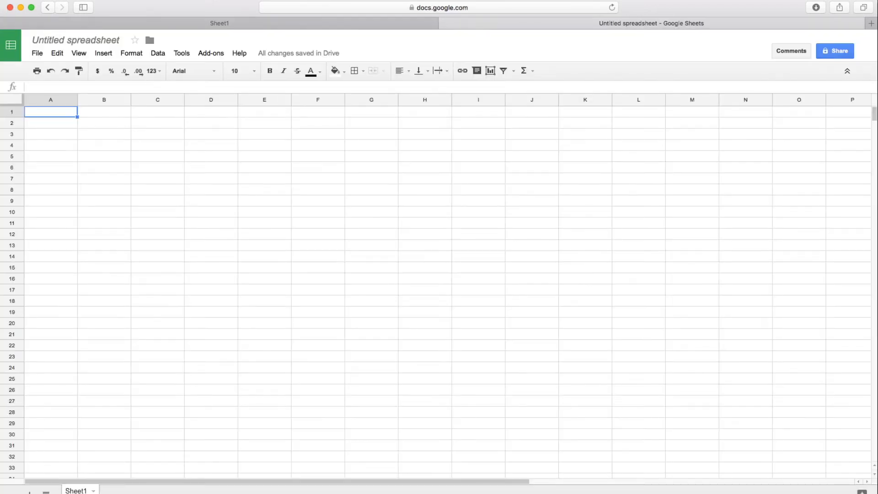
pyautogui.click(157, 155)
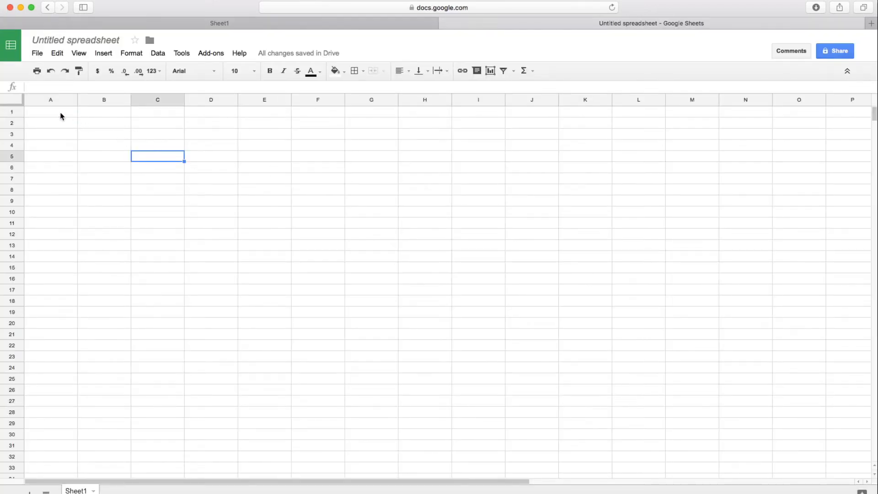
pyautogui.click(49, 111)
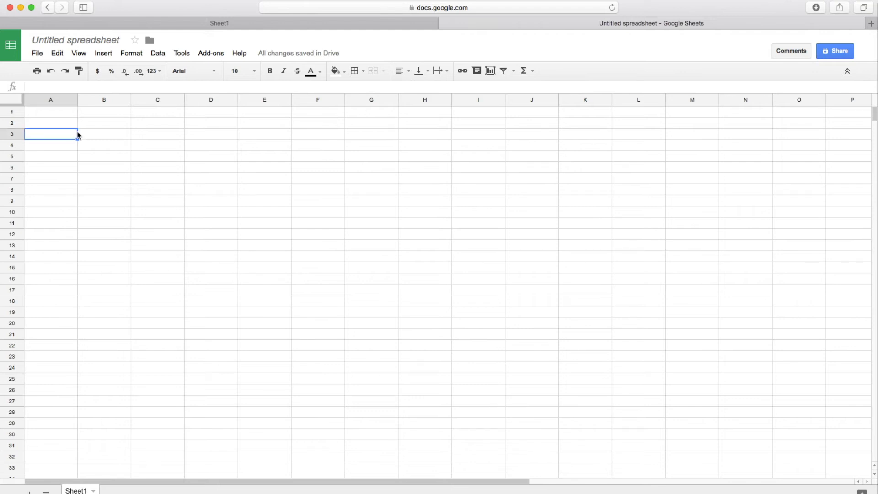
pyautogui.click(50, 112)
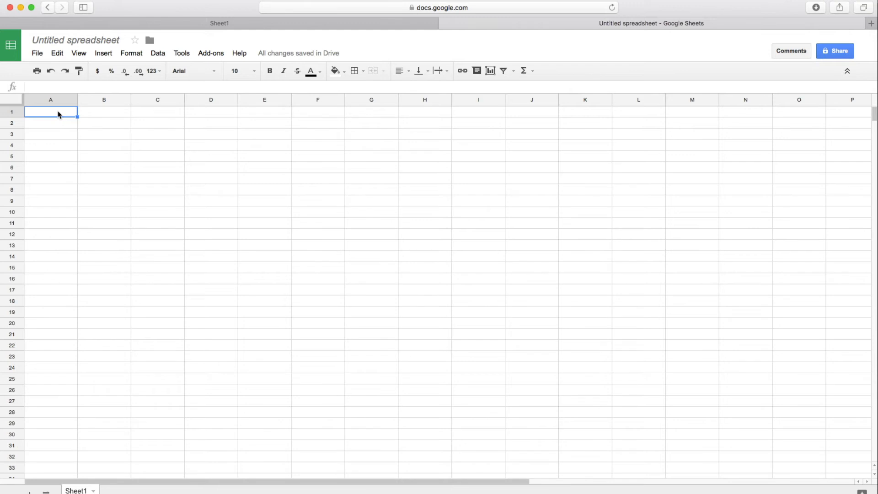
# Step: Enter a bold Narrator header in A1 with resist, the, policy, love, the, people below
pyautogui.write('Narrator')
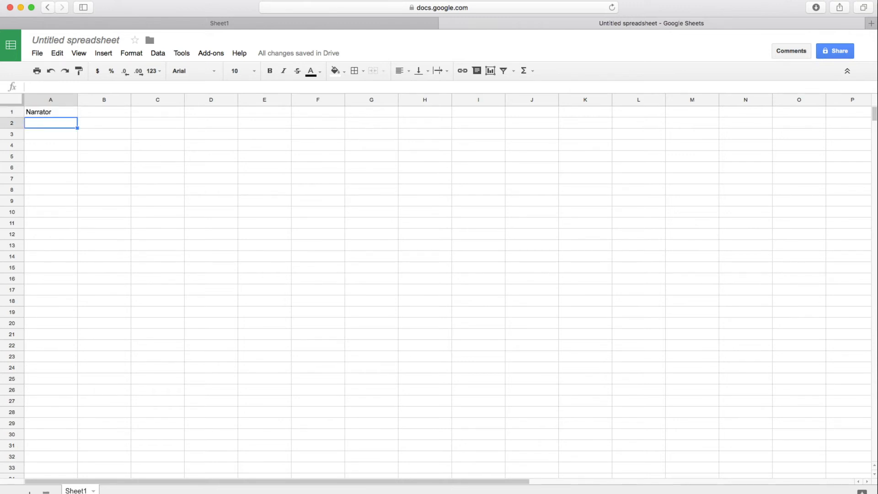
pyautogui.click(50, 112)
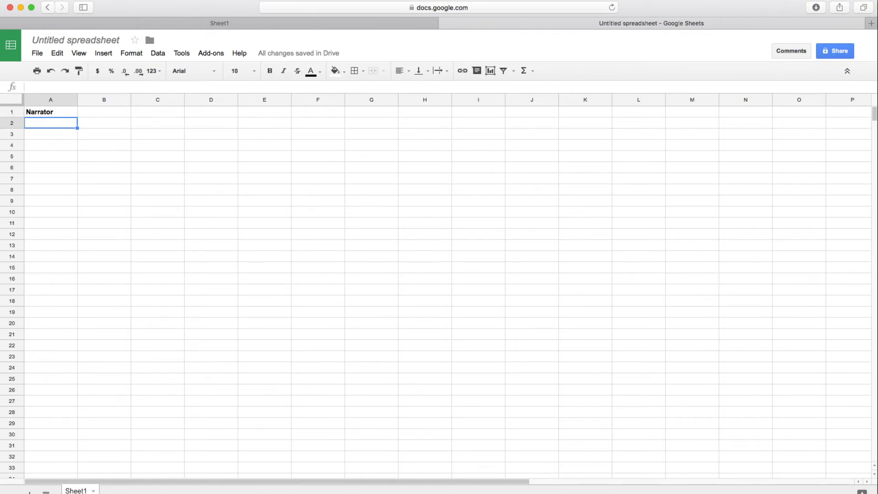
pyautogui.write('resist')
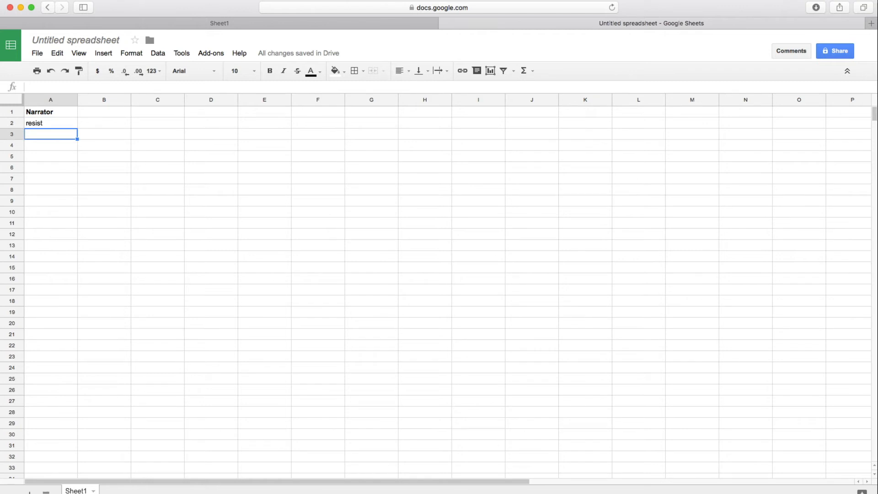
pyautogui.write('policy')
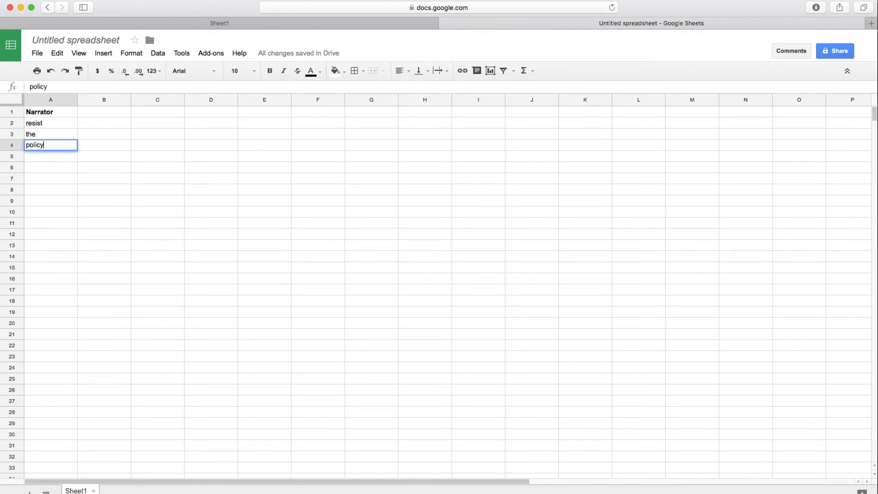
pyautogui.write('the')
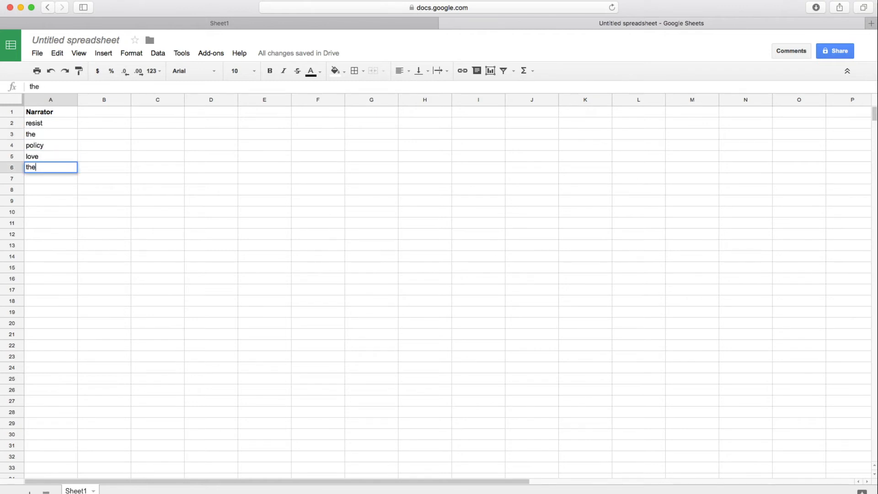
pyautogui.write('people')
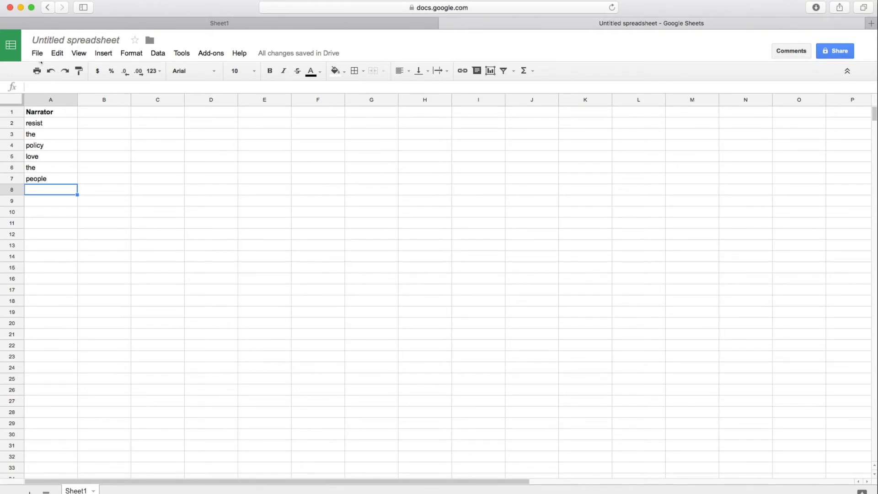
# Step: Publish the chant spreadsheet to the web and confirm the publish prompt
pyautogui.click(37, 53)
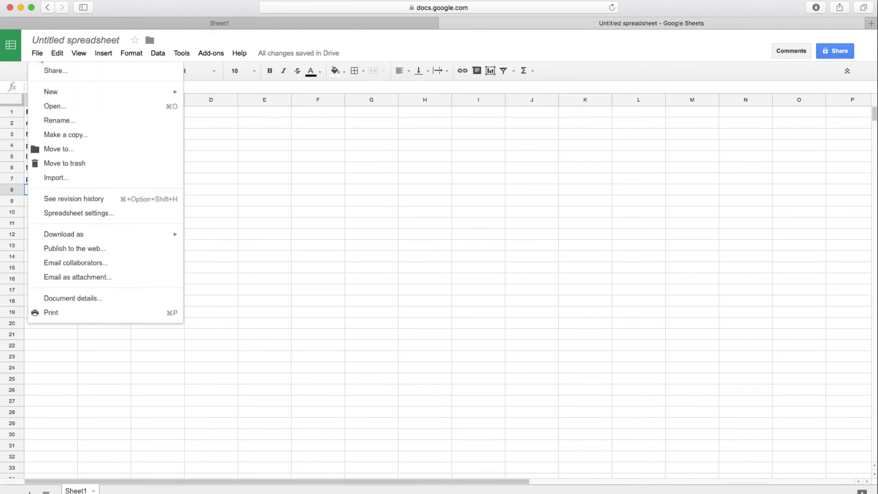
pyautogui.click(74, 248)
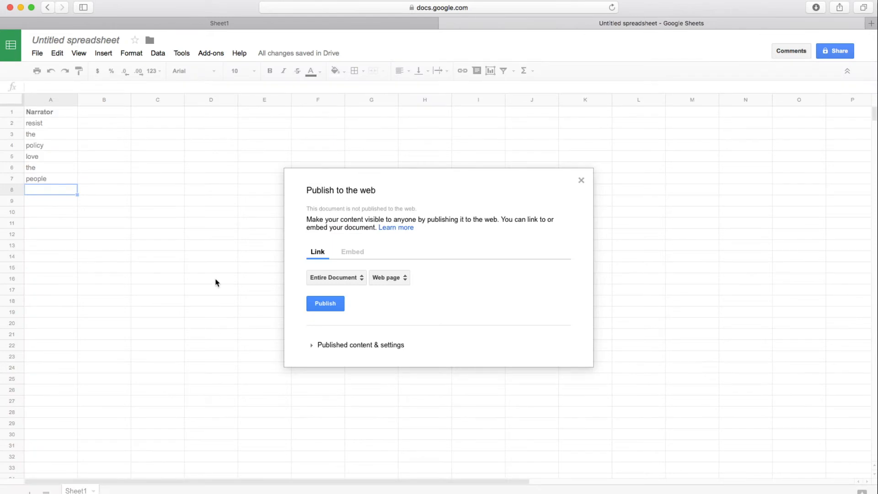
pyautogui.click(325, 302)
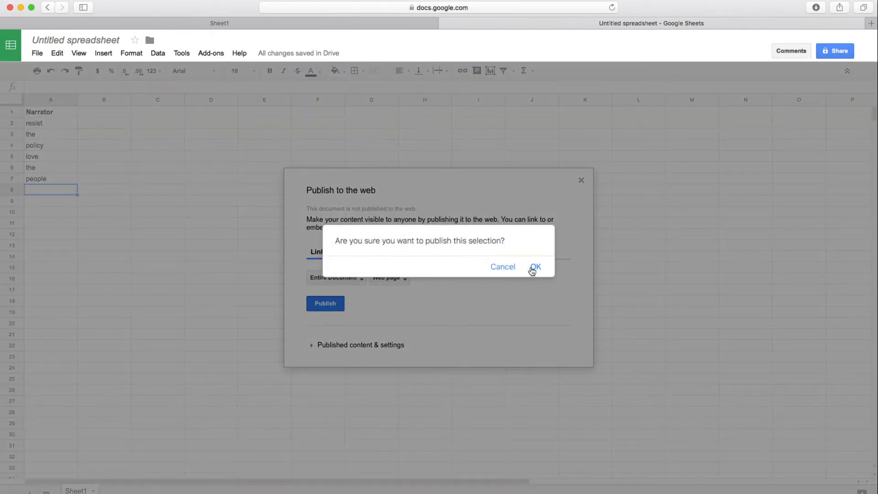
pyautogui.click(535, 267)
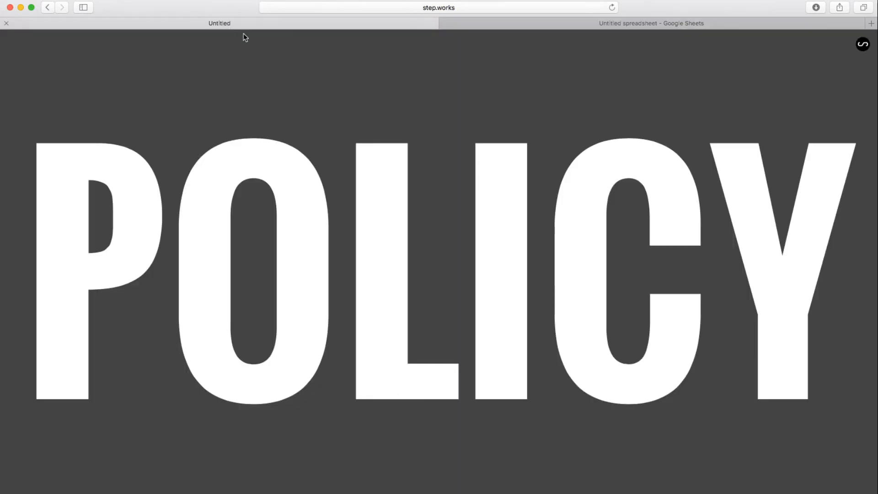
# Step: Load the published spreadsheet's Sheet1 script from Google Sheets and start the show
pyautogui.click(309, 90)
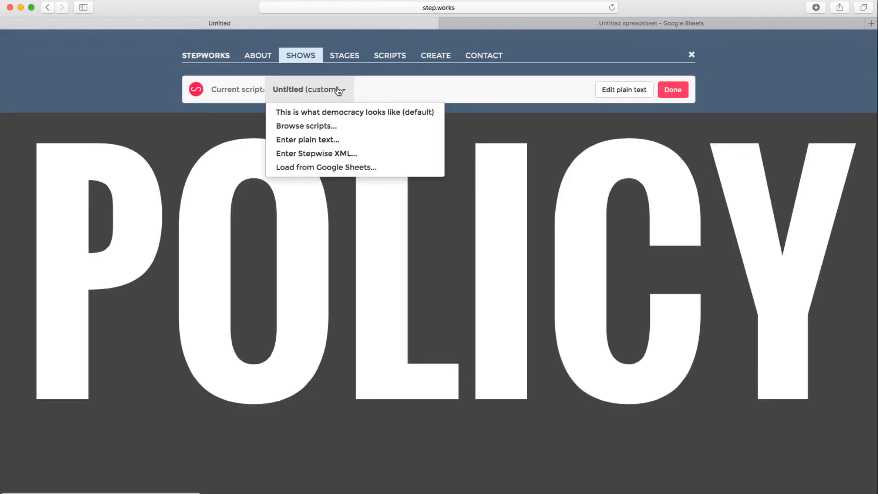
pyautogui.moveTo(326, 167)
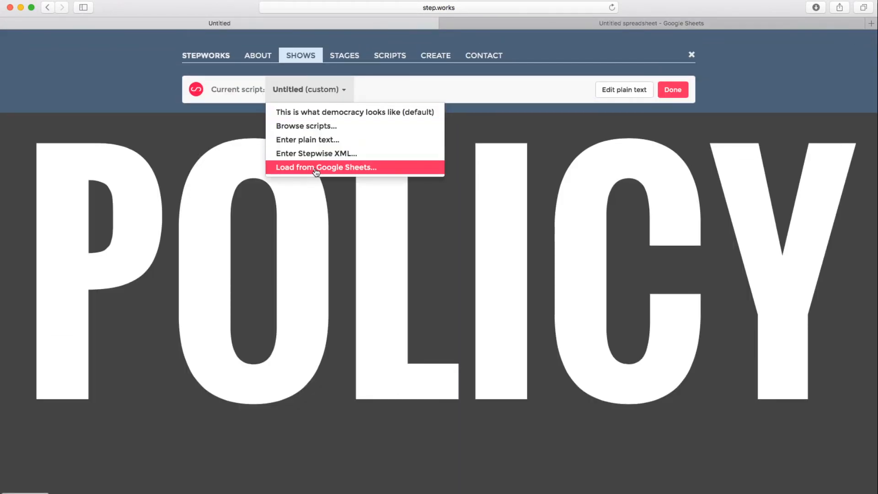
pyautogui.click(326, 167)
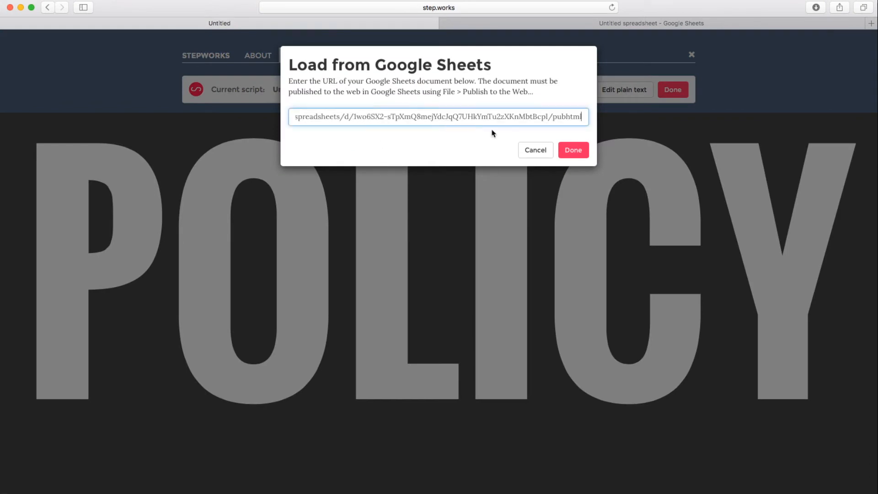
pyautogui.click(572, 149)
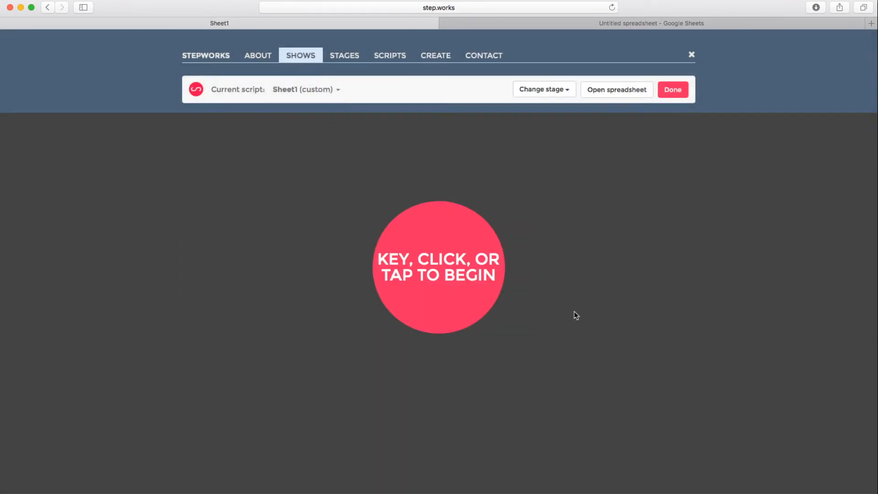
pyautogui.click(438, 266)
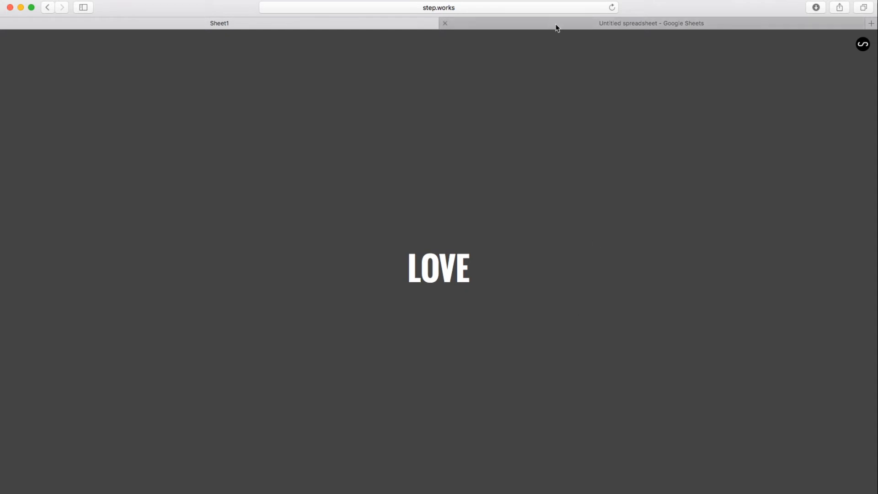
# Step: Split resist in cell A2 into two lines, re and &sist+1
pyautogui.click(651, 23)
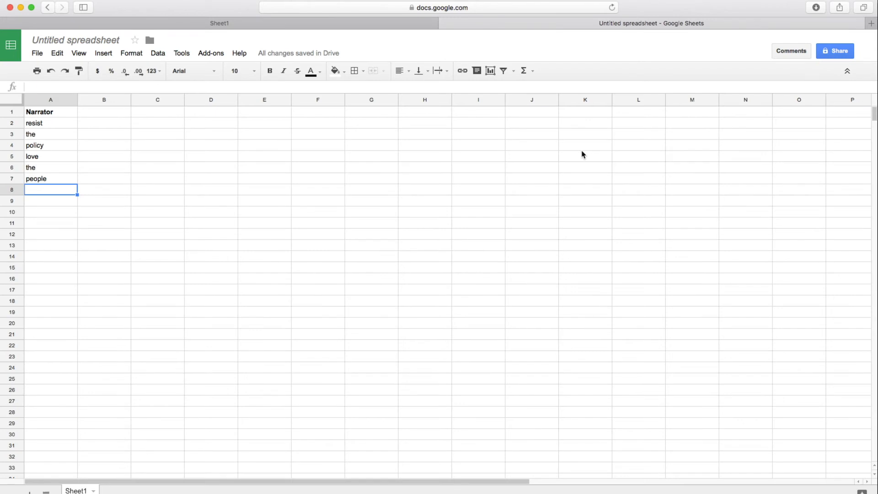
pyautogui.click(49, 123)
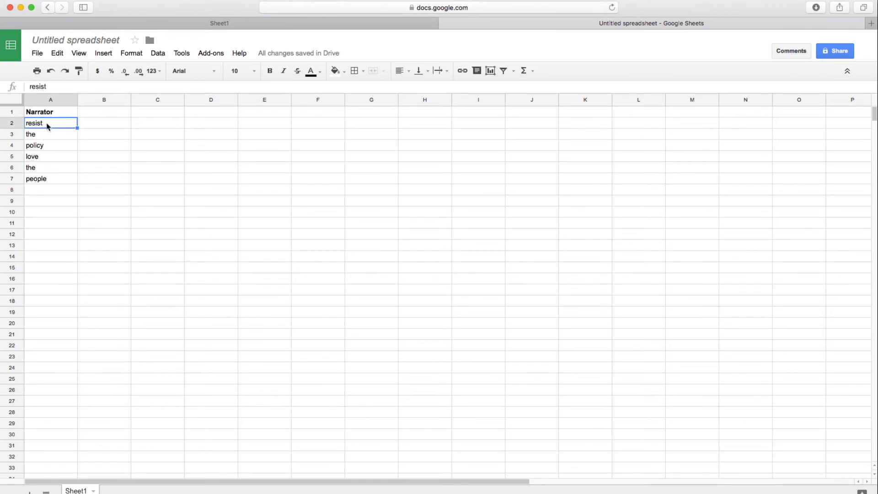
pyautogui.doubleClick(50, 123)
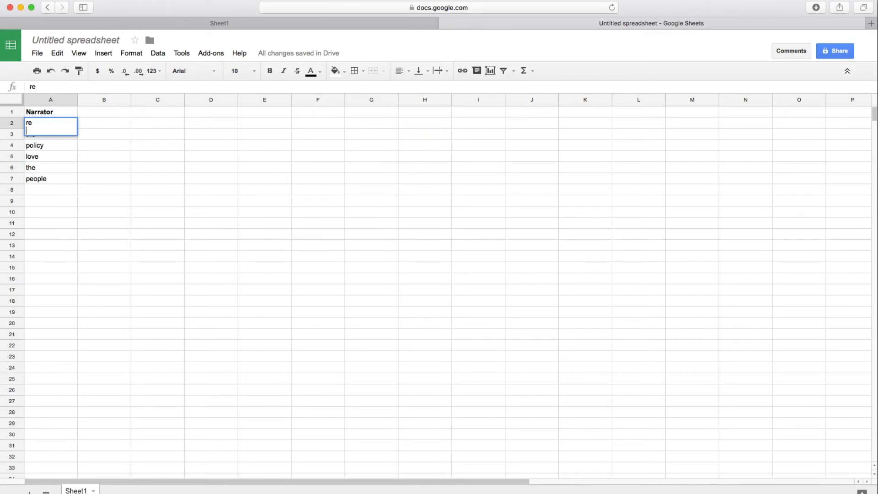
pyautogui.write('&sist')
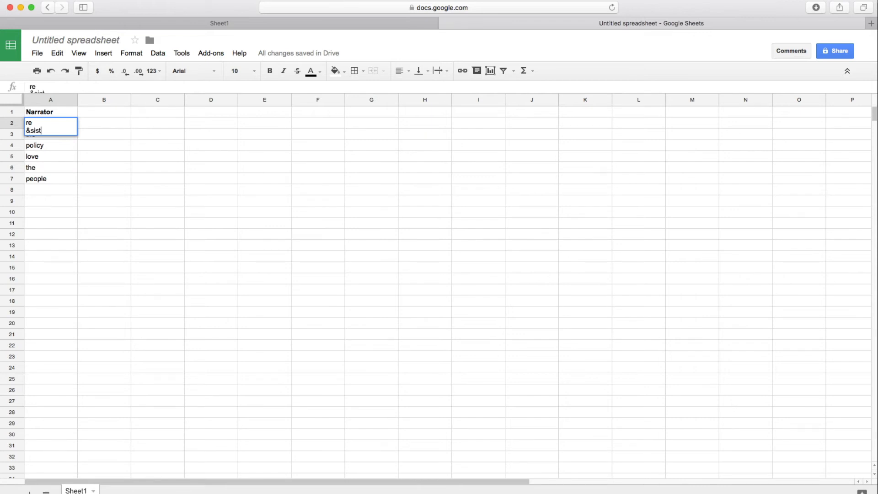
pyautogui.write('+')
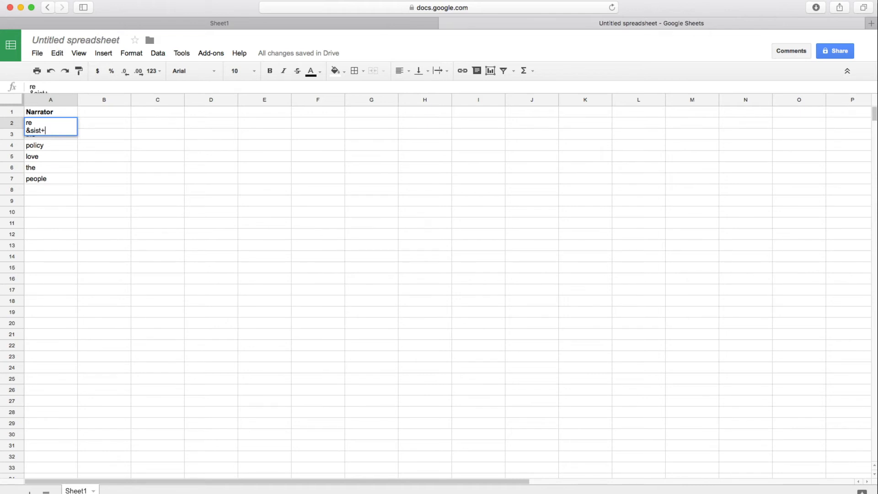
pyautogui.press('enter')
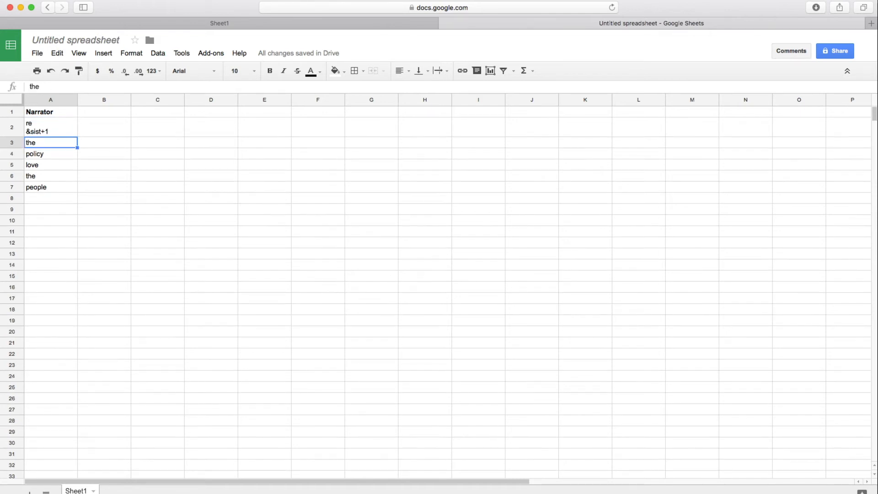
pyautogui.click(49, 128)
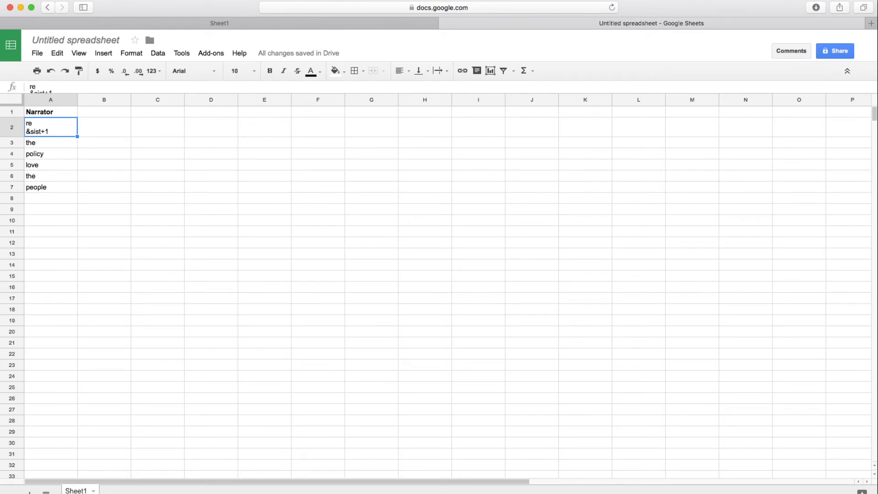
pyautogui.moveTo(65, 188)
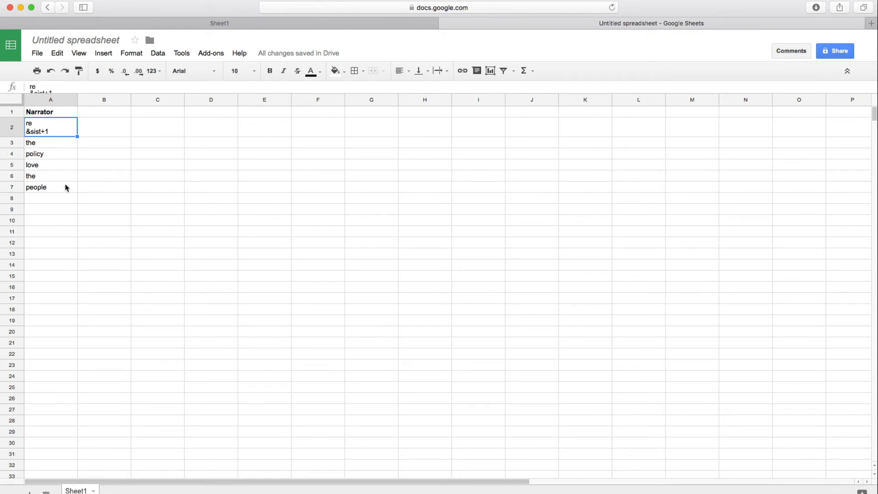
pyautogui.click(50, 187)
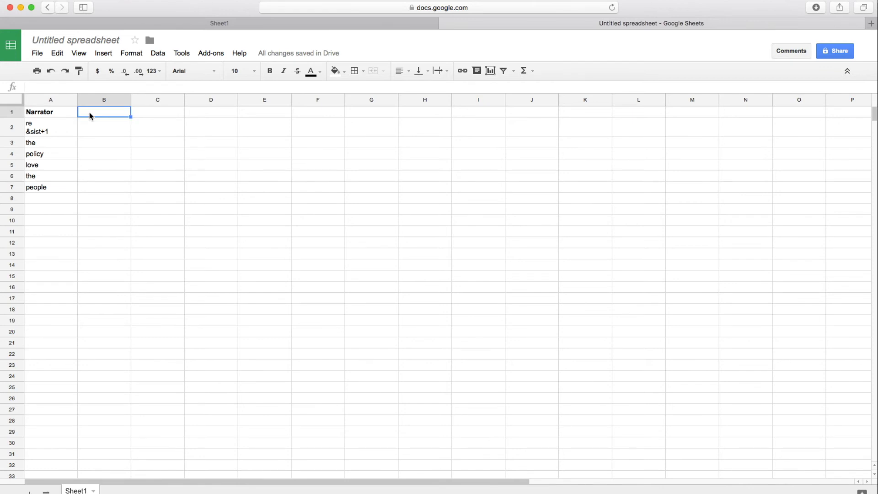
# Step: Add a Pulse header in B1 with 120/2 in B2, then return to Stepworks
pyautogui.write('Pulse')
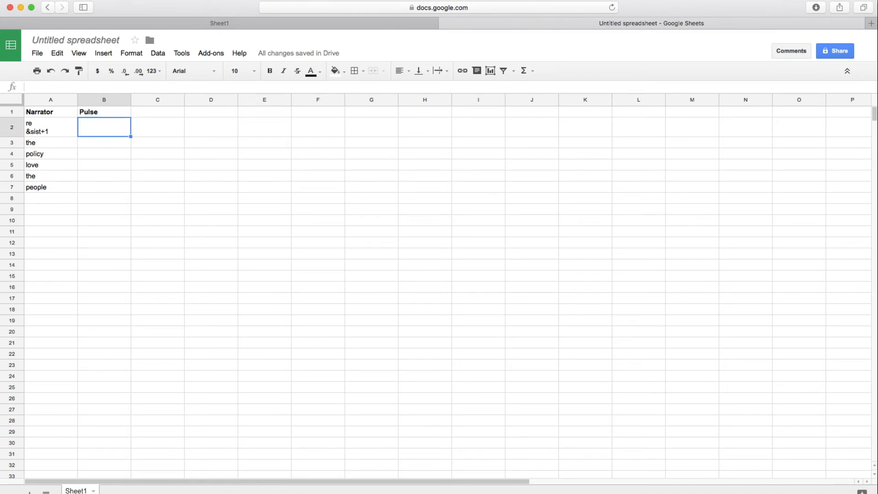
pyautogui.write('120')
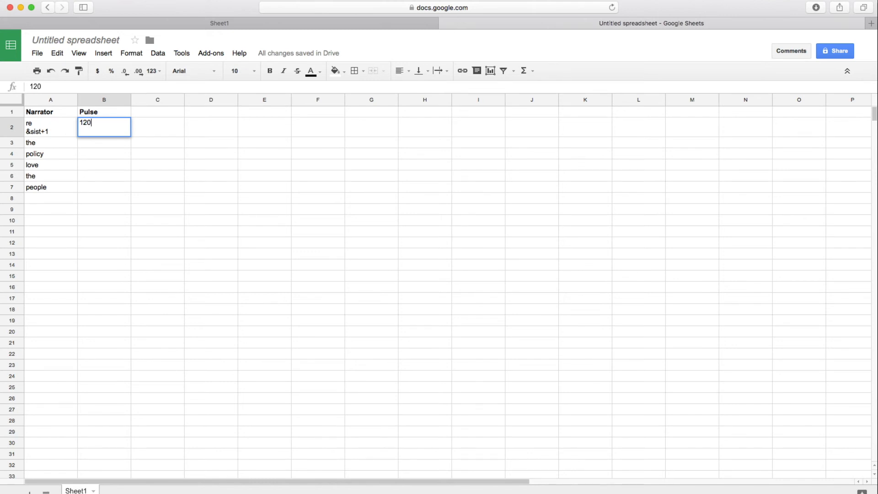
pyautogui.write('/2')
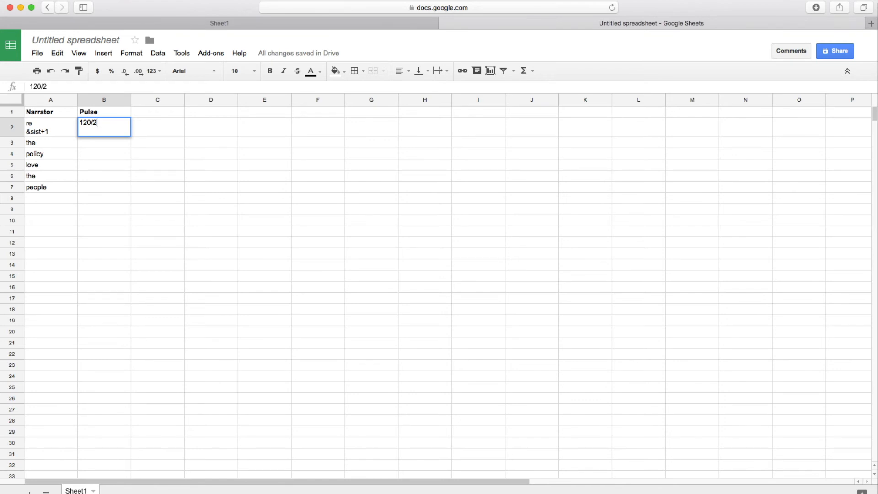
pyautogui.click(49, 127)
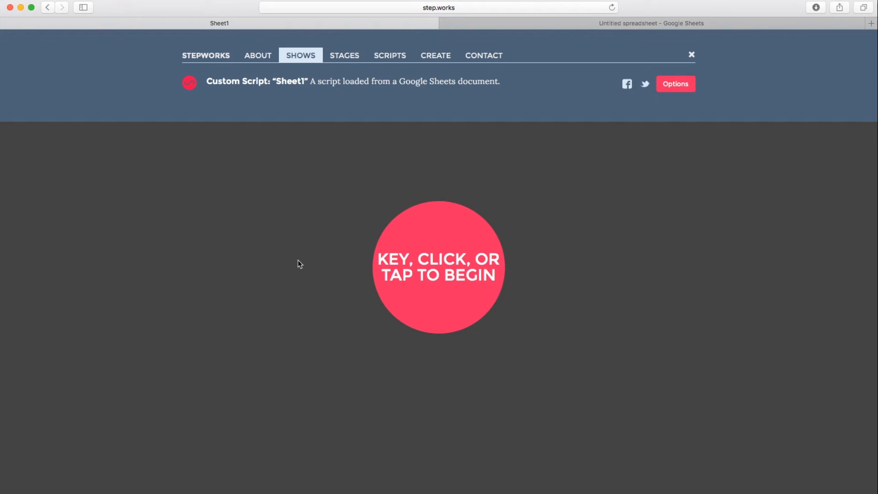
# Step: Play the updated script showing RESIST, then return to the spreadsheet
pyautogui.click(439, 266)
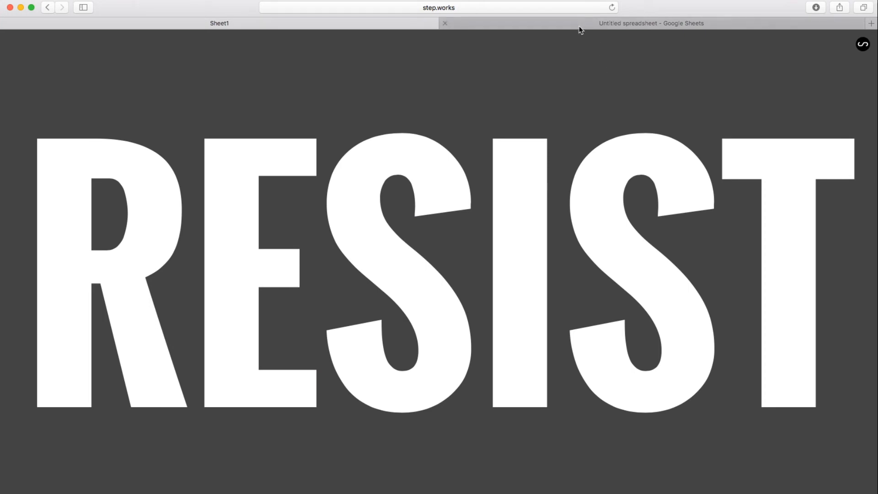
pyautogui.click(651, 23)
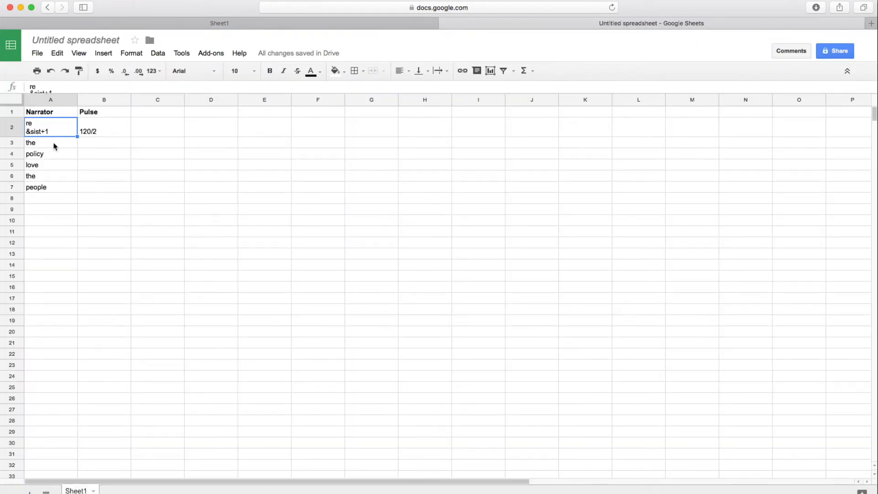
# Step: Rewrite A3 as the / & po+1 / &li+2 / &cy+3 to syllabify policy
pyautogui.click(49, 143)
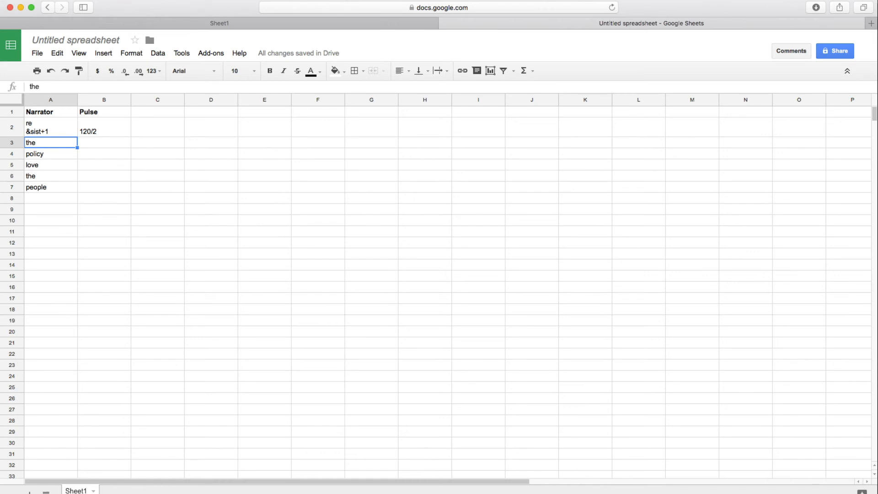
pyautogui.click(11, 197)
pyautogui.write('& p')
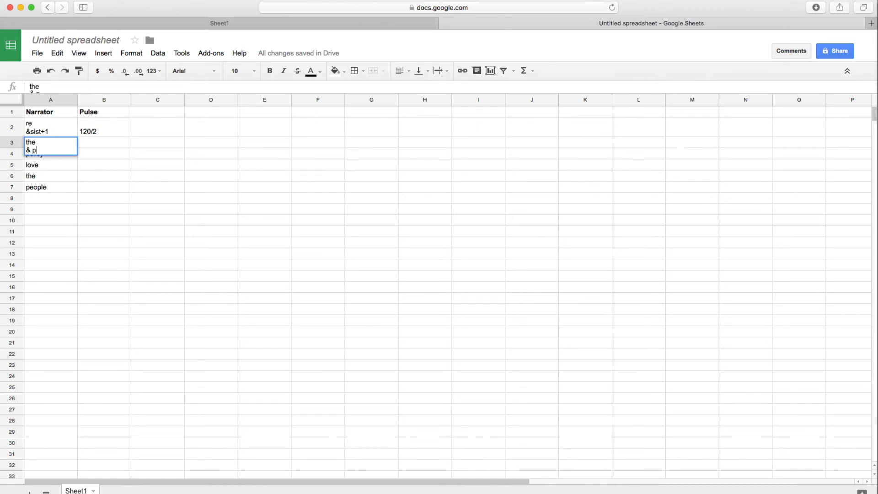
pyautogui.write('o')
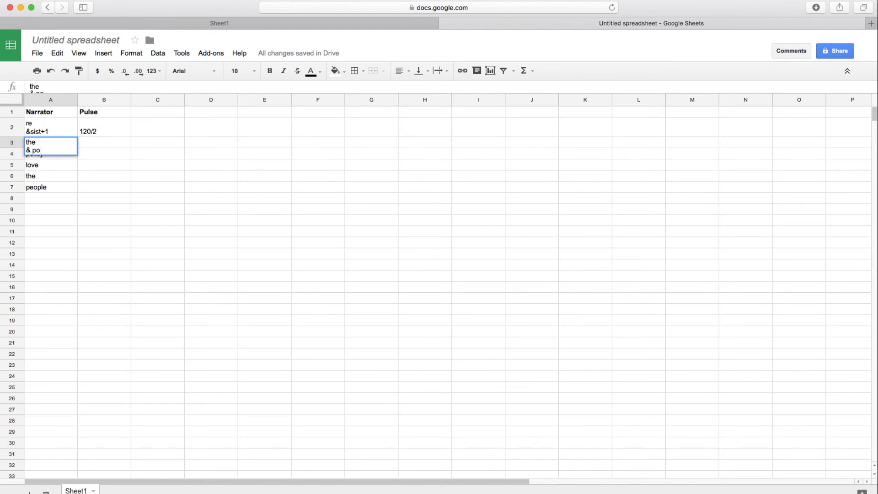
pyautogui.write('+1')
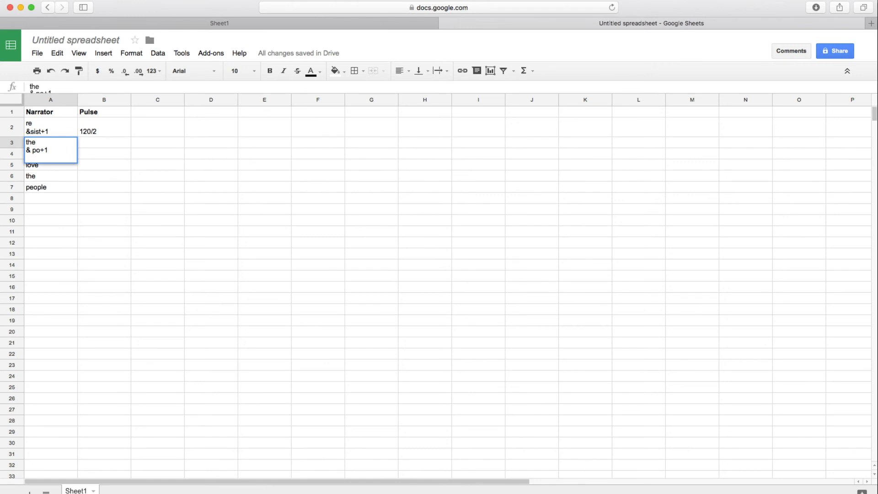
pyautogui.write('&li')
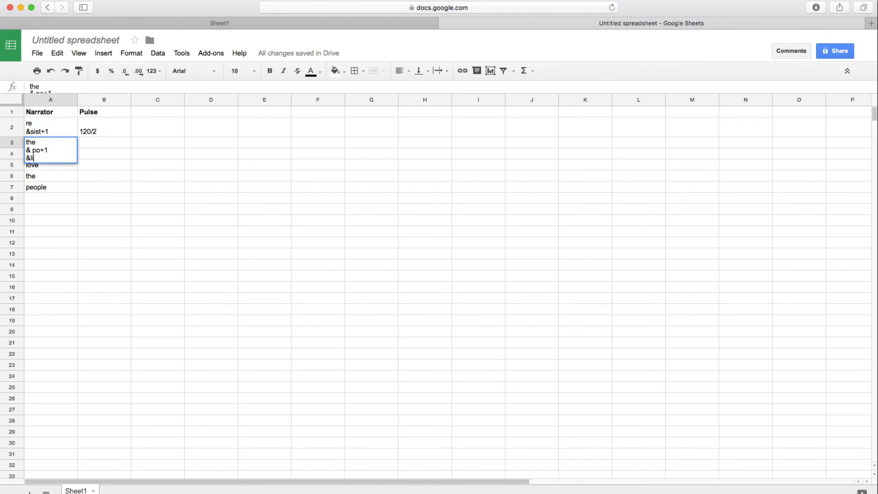
pyautogui.write('+2')
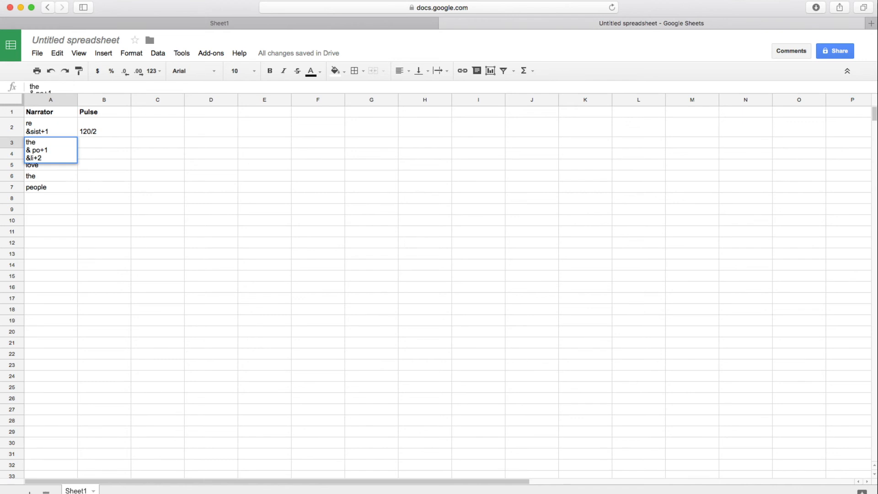
pyautogui.press('Delete')
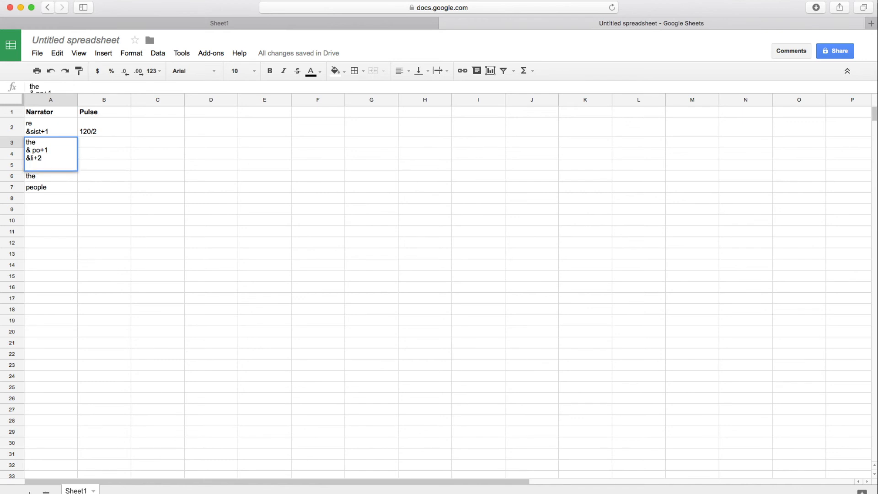
pyautogui.write('&cy')
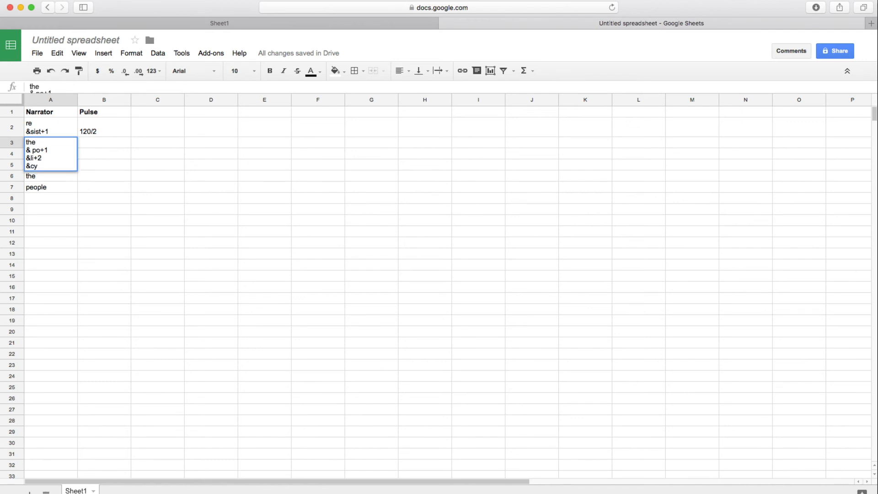
pyautogui.write('+3')
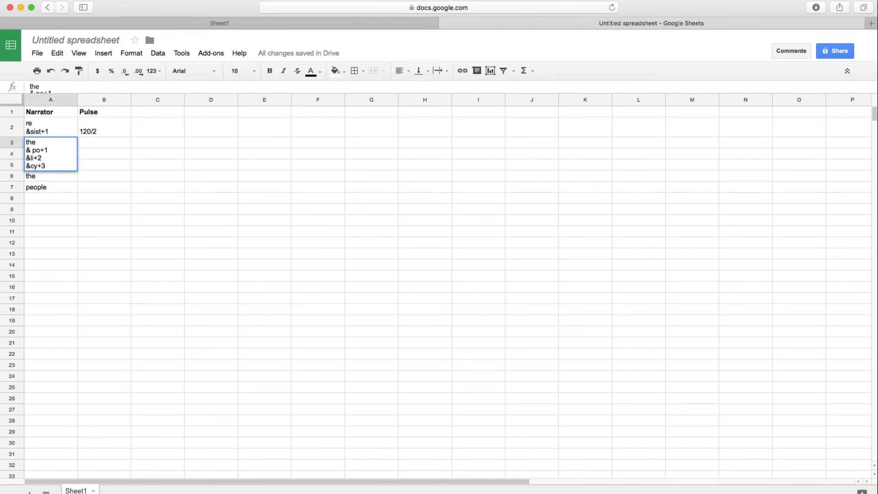
pyautogui.write('policy')
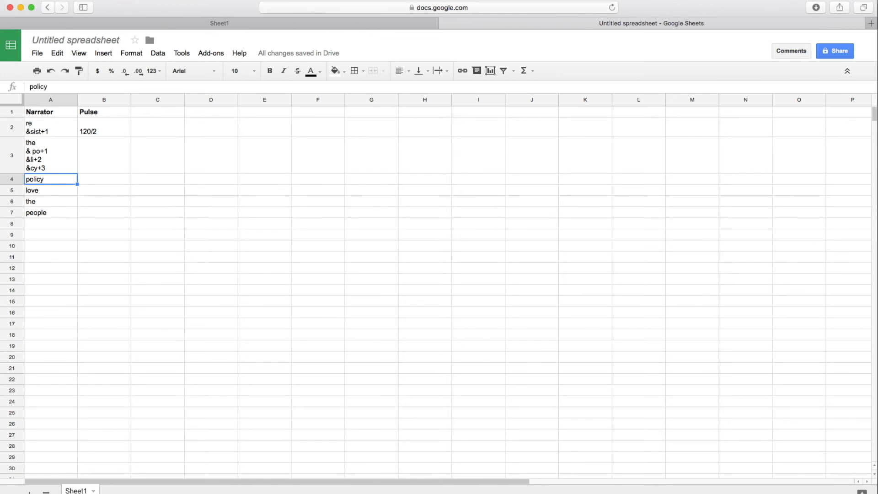
# Step: Rewrite A5 as the / & peo+1 / &ple+2 to syllabify people
pyautogui.click(51, 190)
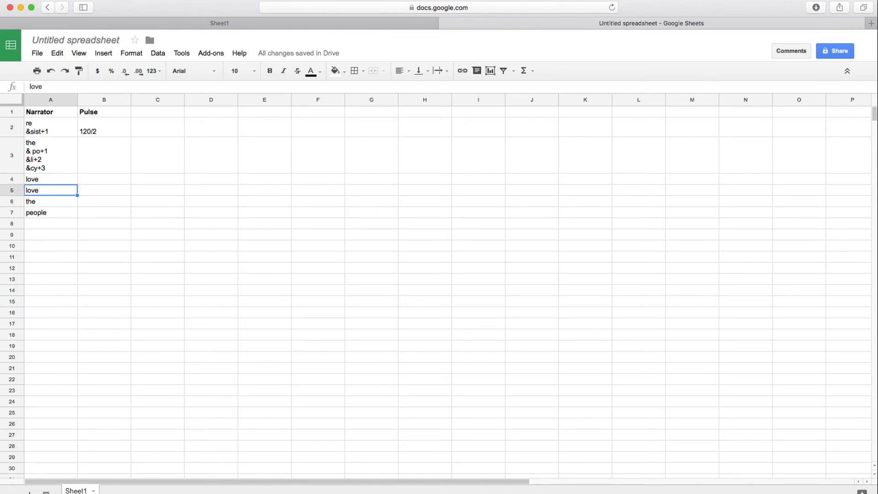
pyautogui.write('the')
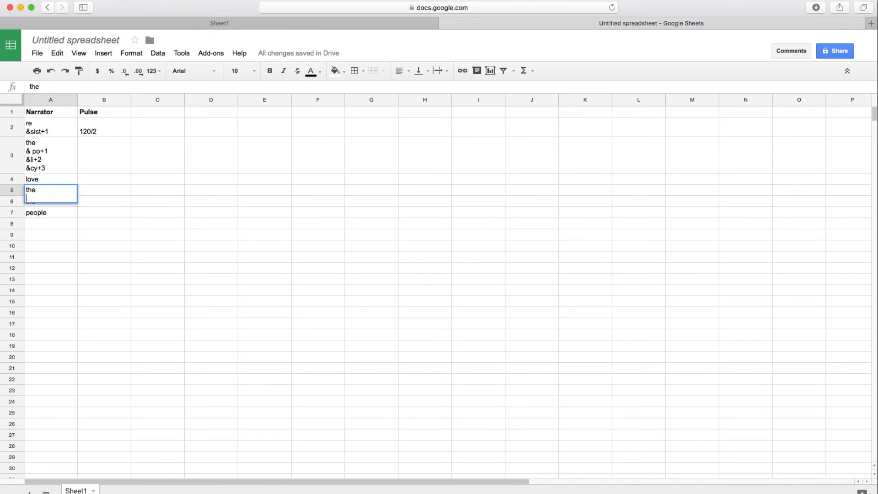
pyautogui.write('& peo3')
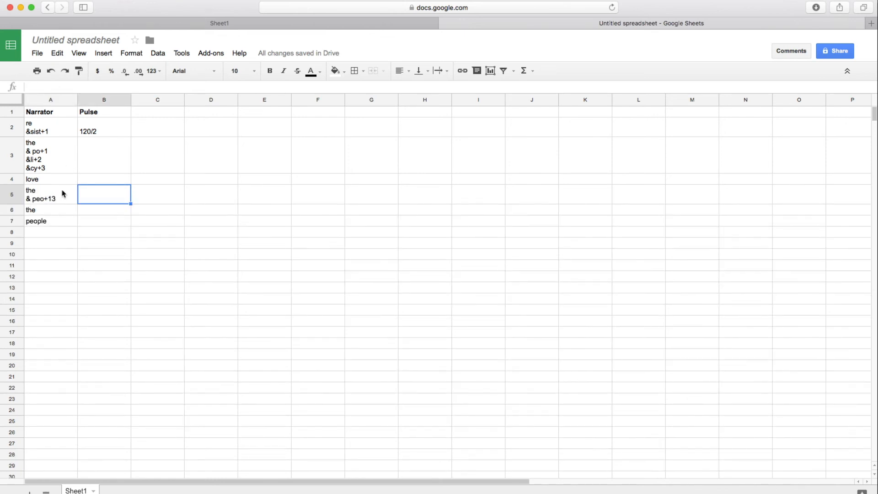
pyautogui.click(50, 194)
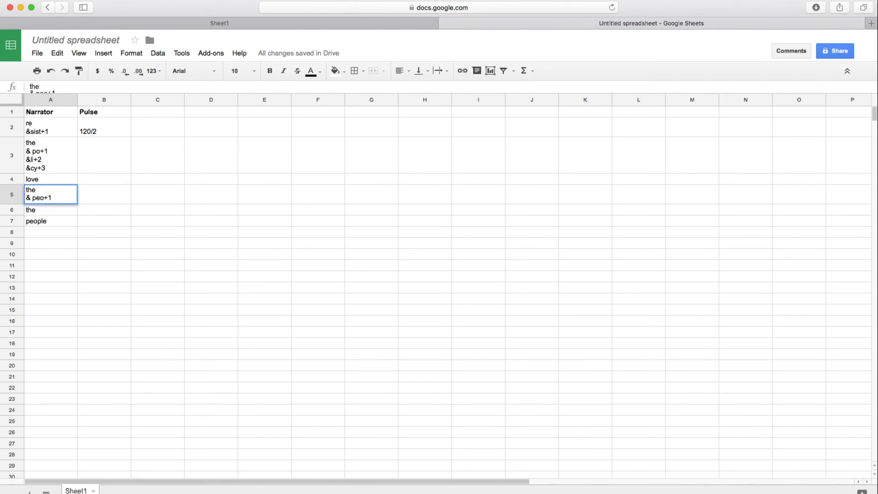
pyautogui.write('&ple')
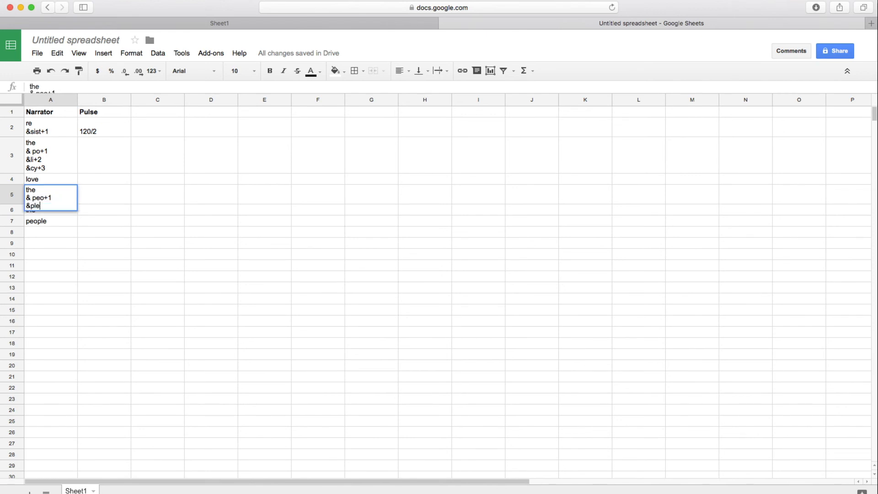
pyautogui.press('enter')
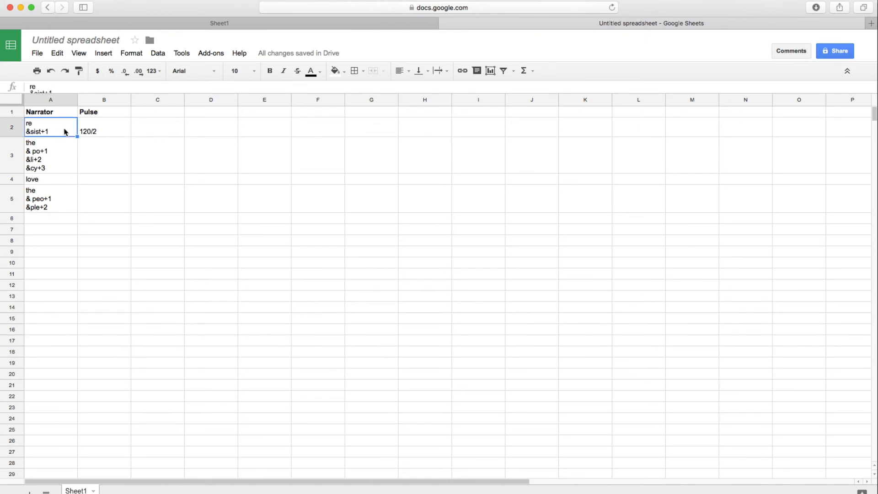
pyautogui.click(50, 178)
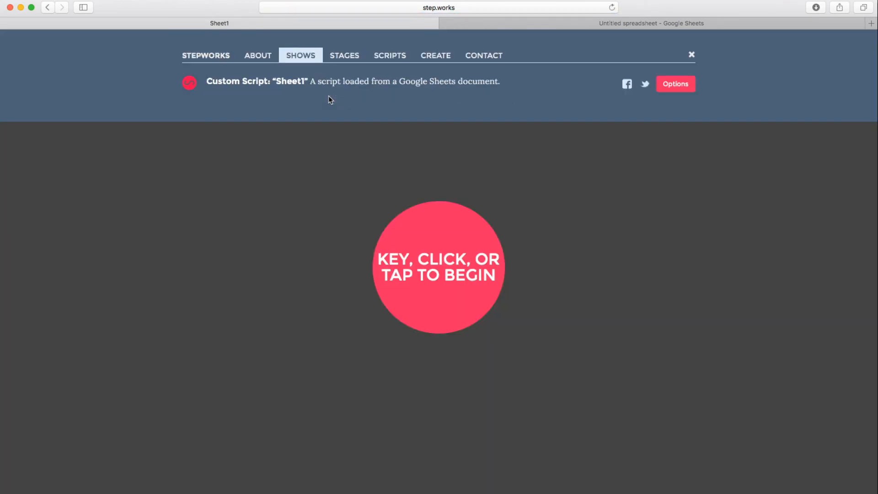
# Step: Play the revised Sheet1 chant with its timed syllables
pyautogui.click(439, 266)
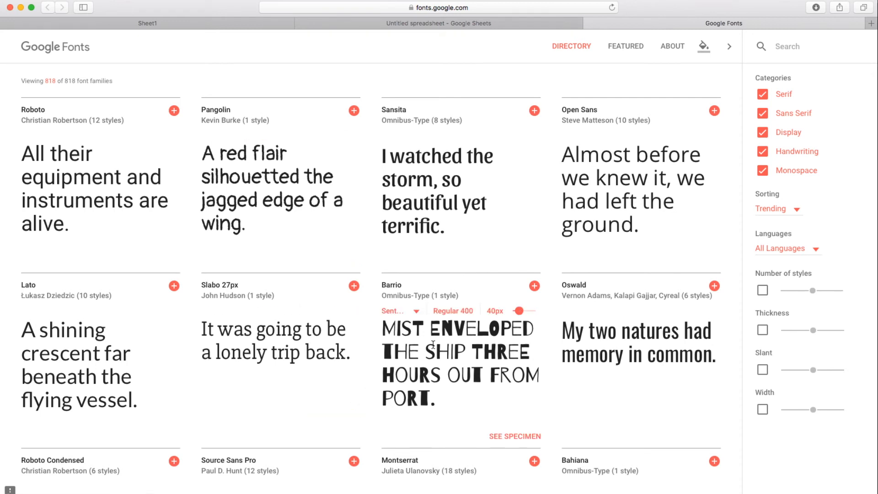
pyautogui.moveTo(219, 42)
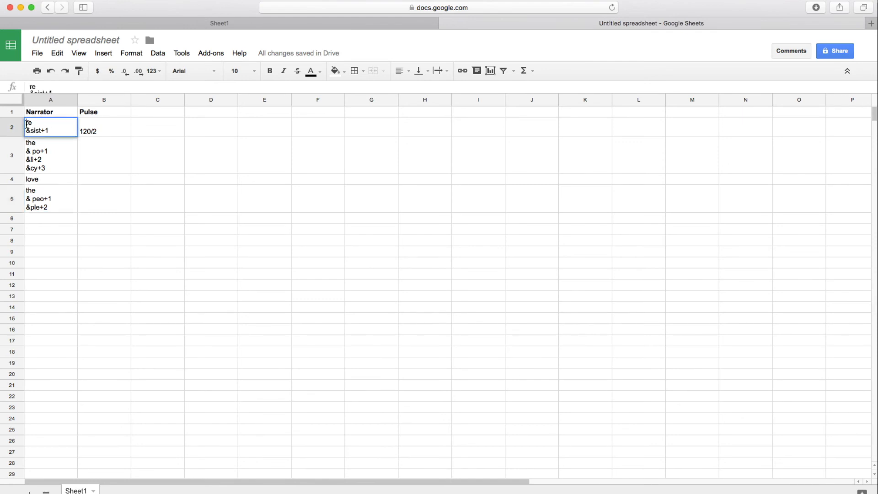
# Step: Add a $setfont:Barrio line at the top of cell A2
pyautogui.write('$')
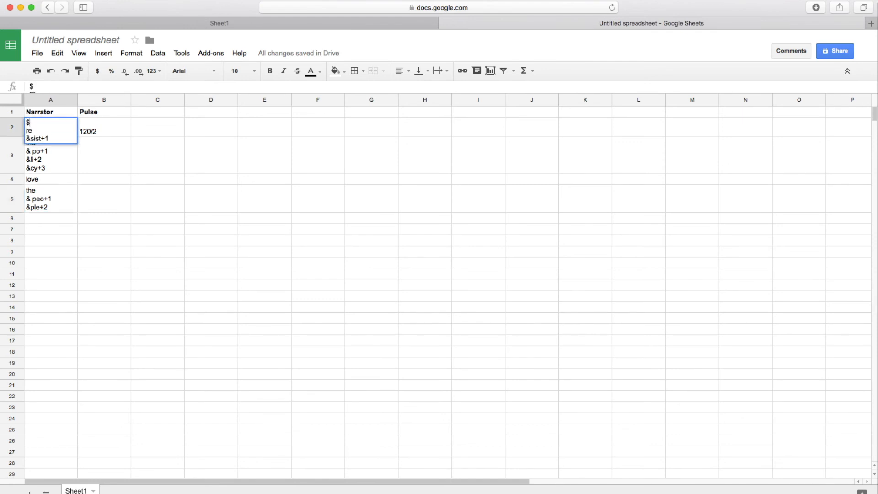
pyautogui.write('set')
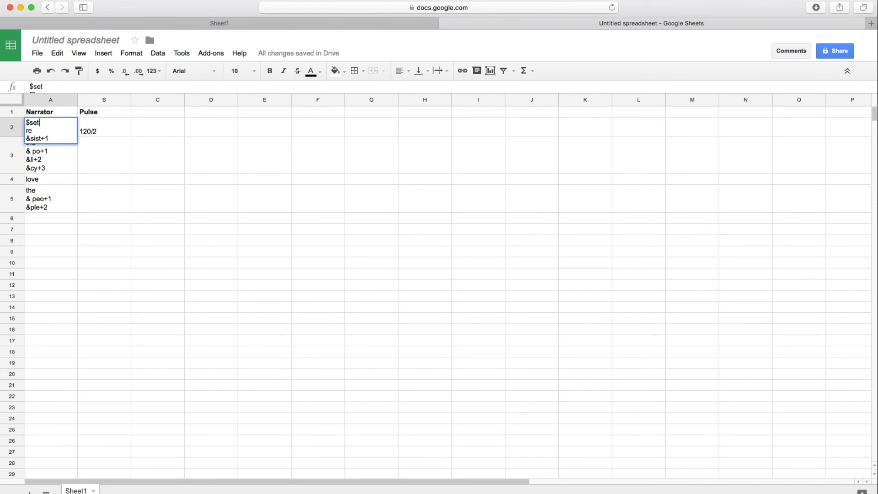
pyautogui.write('font:Barrio')
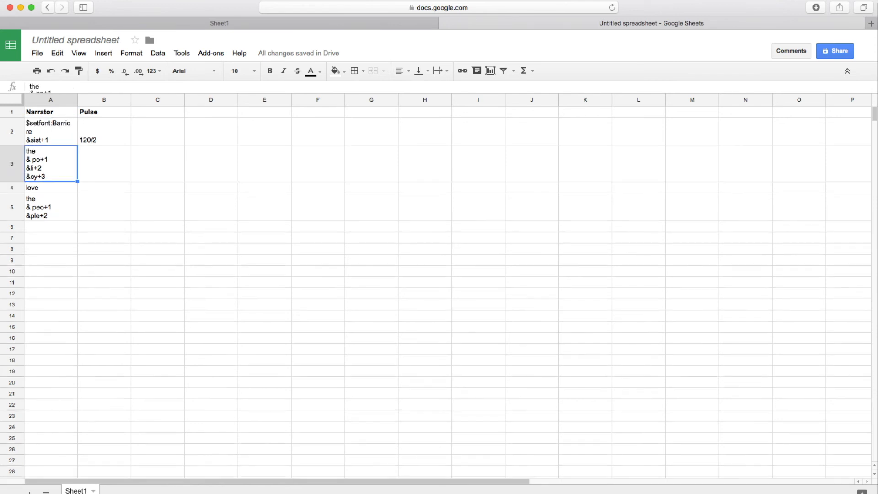
pyautogui.click(147, 23)
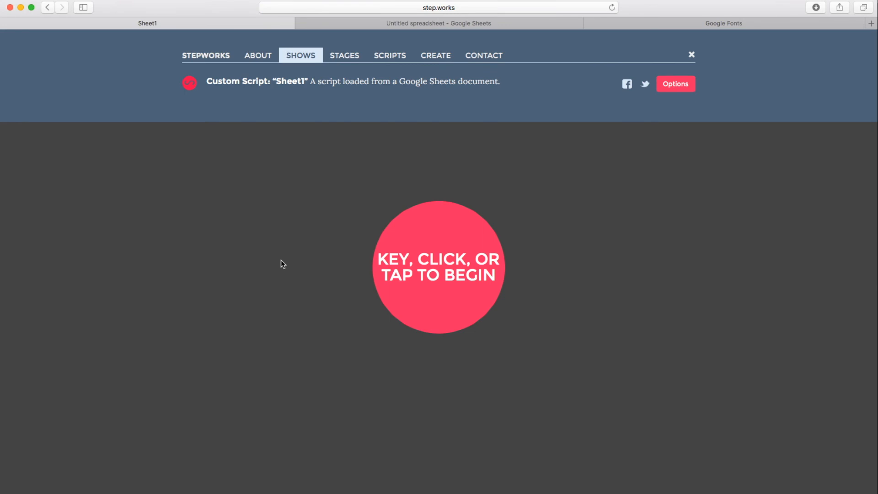
# Step: Play the reloaded show so the chant appears in Barrio, reaching LOVE
pyautogui.click(438, 267)
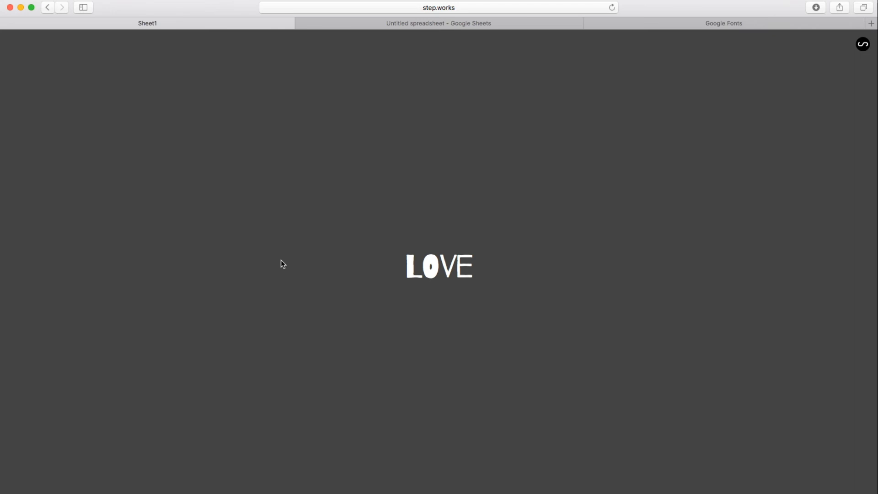
pyautogui.moveTo(358, 230)
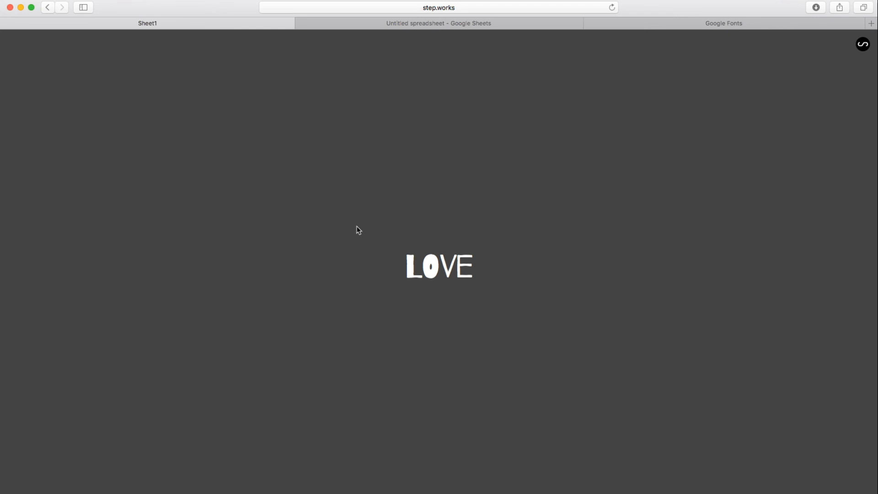
# Step: Return to the spreadsheet and edit cell A4 to read ~love~
pyautogui.click(439, 23)
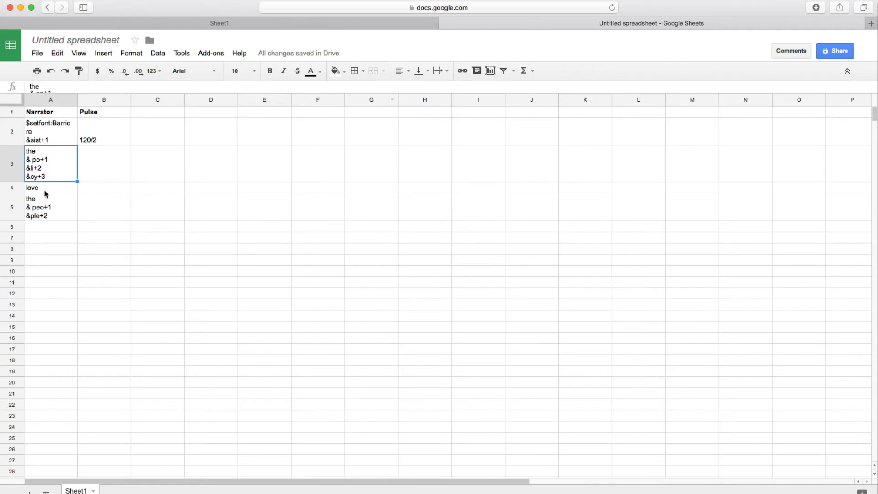
pyautogui.click(50, 187)
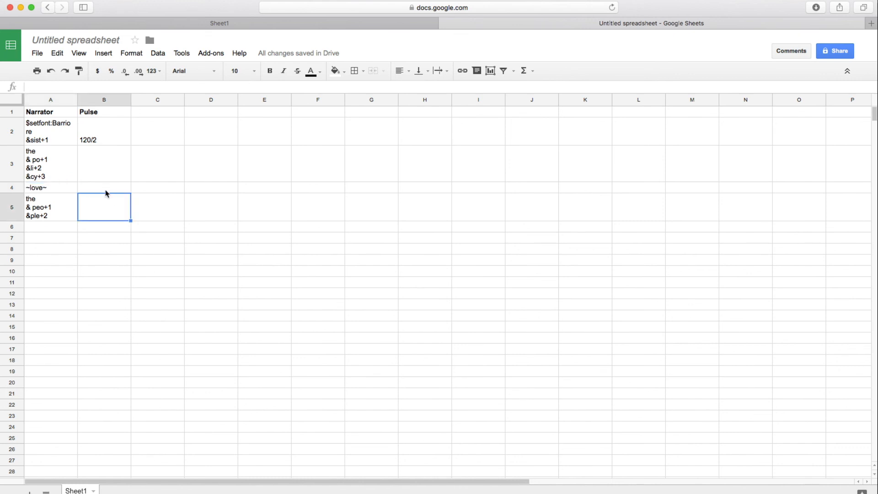
pyautogui.moveTo(37, 136)
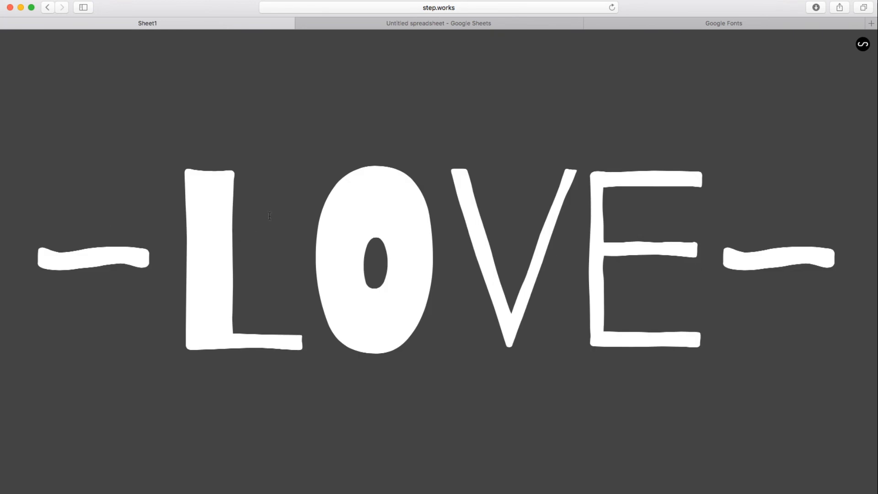
# Step: Go back to the spreadsheet after seeing ~LOVE~ in Barrio
pyautogui.click(439, 23)
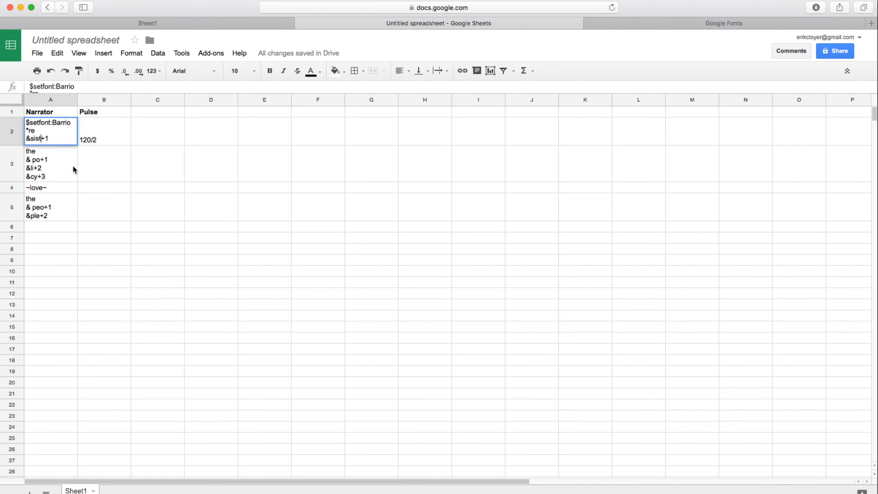
# Step: Wrap resist in asterisks so A2 reads *re and &sist*+1
pyautogui.click(210, 187)
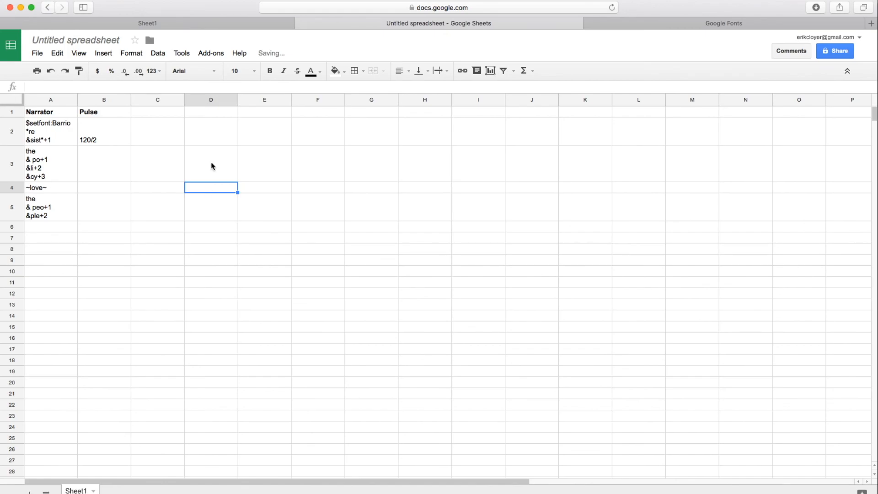
pyautogui.click(147, 23)
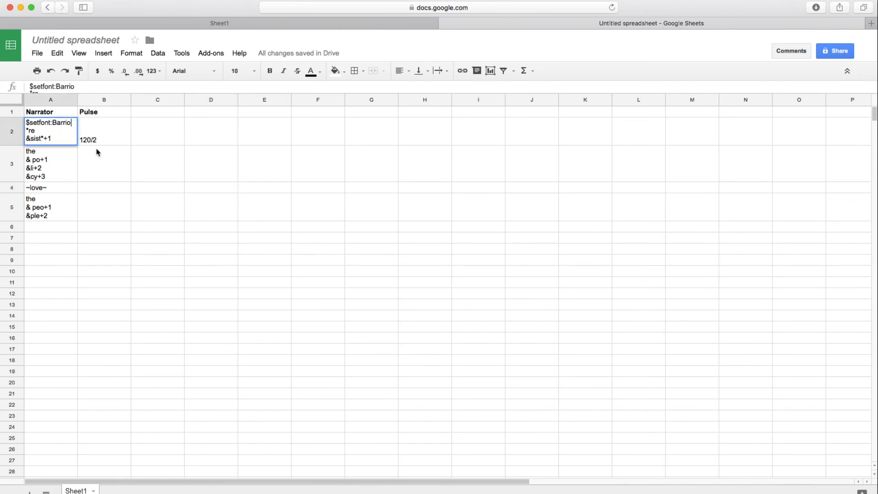
# Step: Add $setforecolor:orange and $setbackcolor:purple to A2, and purple-on-orange color lines to A4
pyautogui.press('Return')
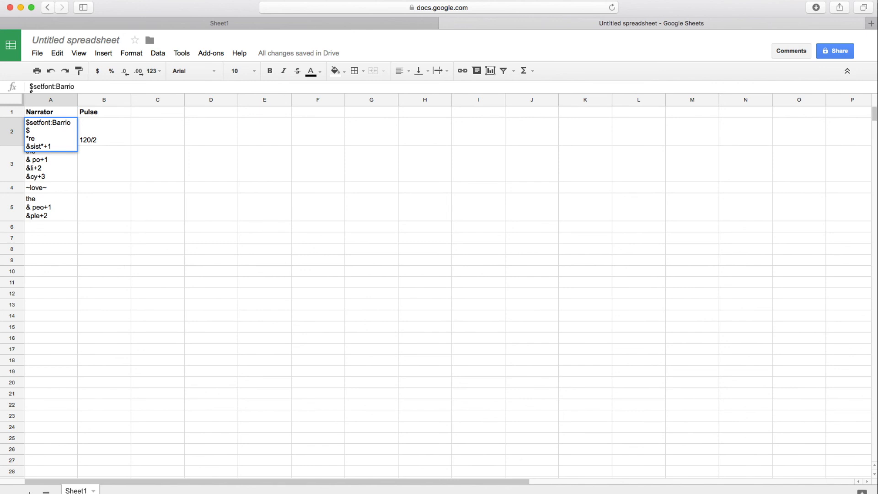
pyautogui.write('$setforecolor')
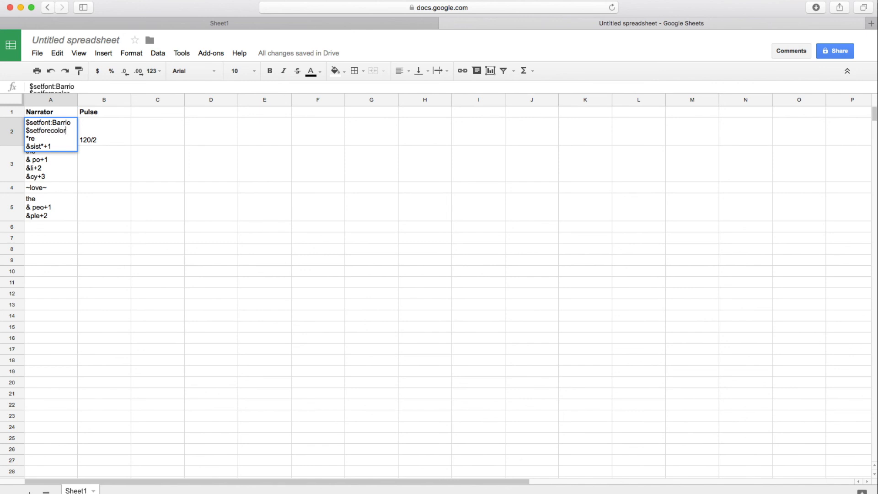
pyautogui.write(':')
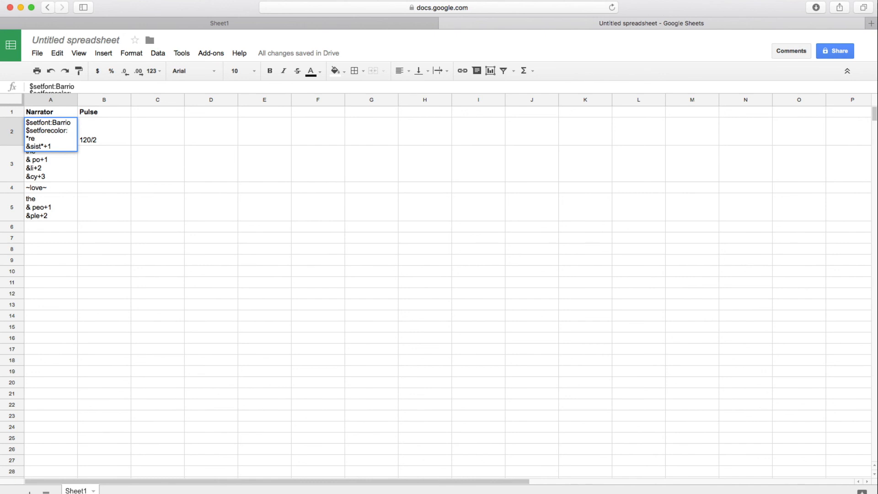
pyautogui.write('or')
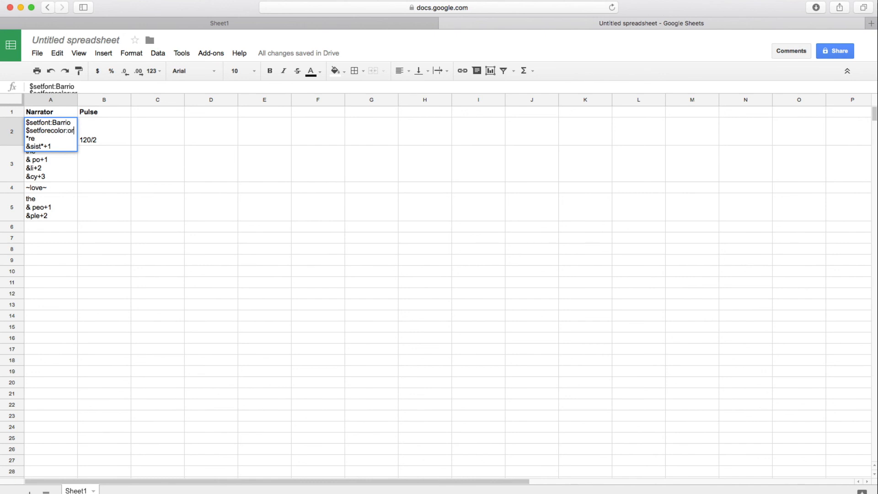
pyautogui.write('ange')
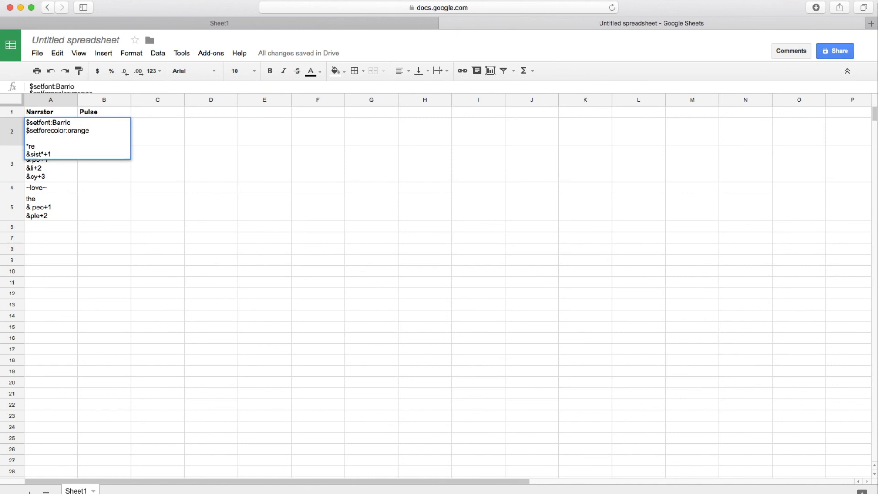
pyautogui.write('$setback')
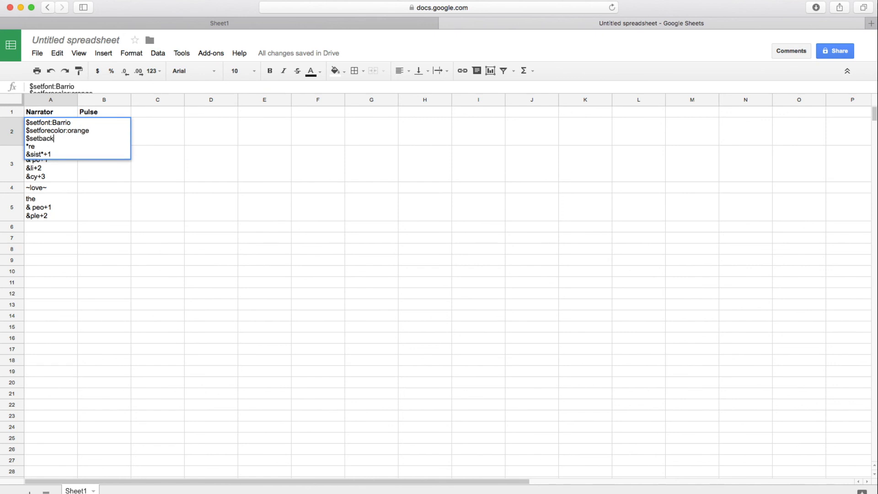
pyautogui.write('color:purp')
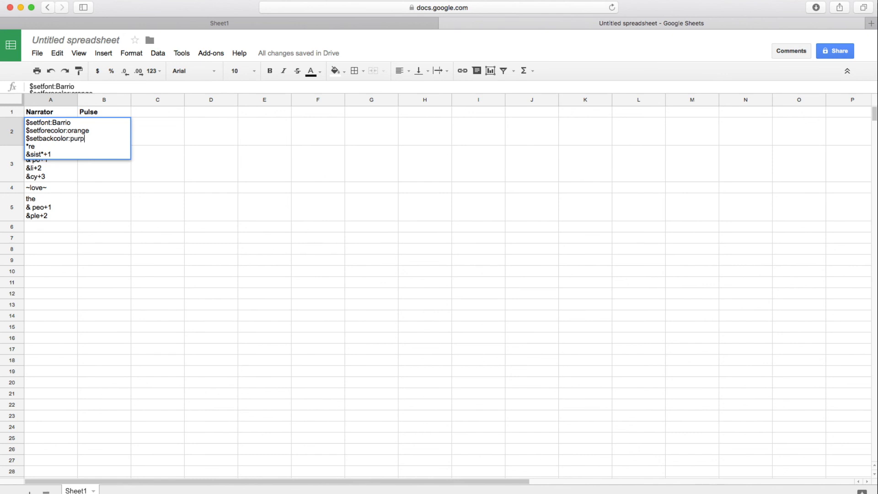
pyautogui.write('le')
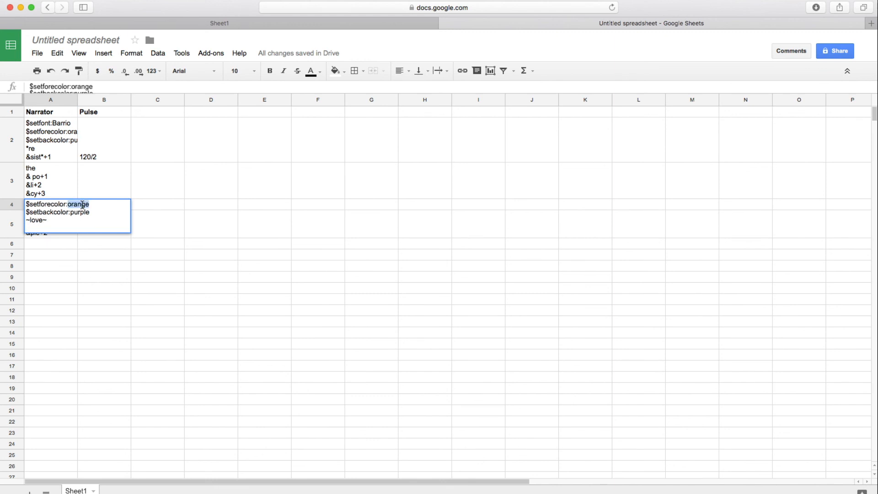
pyautogui.write('purple')
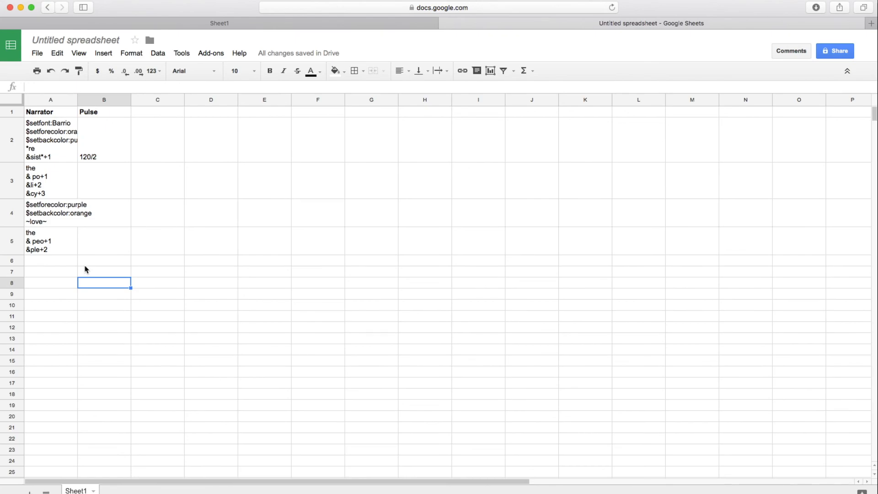
pyautogui.click(147, 23)
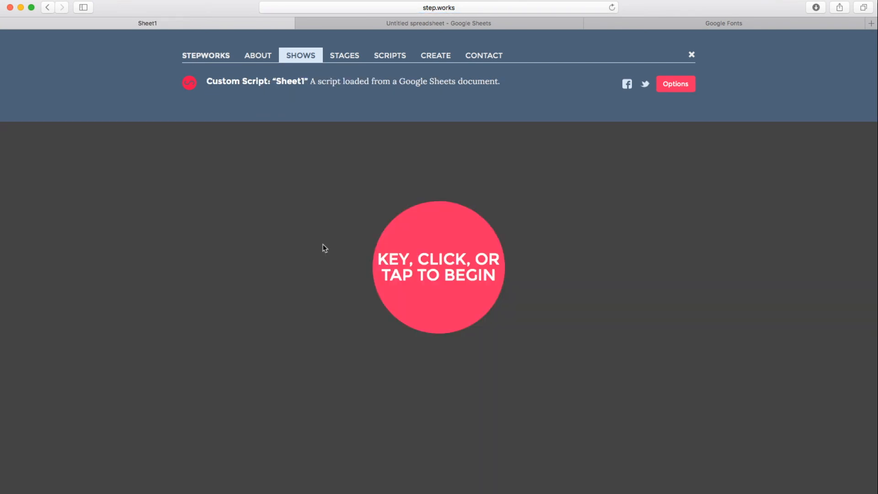
# Step: Play the show showing orange *RESIST* on purple, then select the show's URL
pyautogui.click(439, 266)
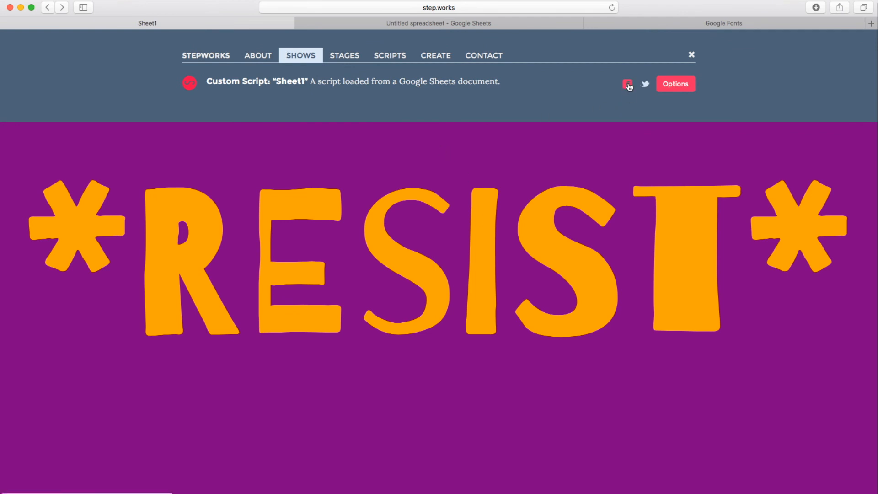
pyautogui.moveTo(607, 190)
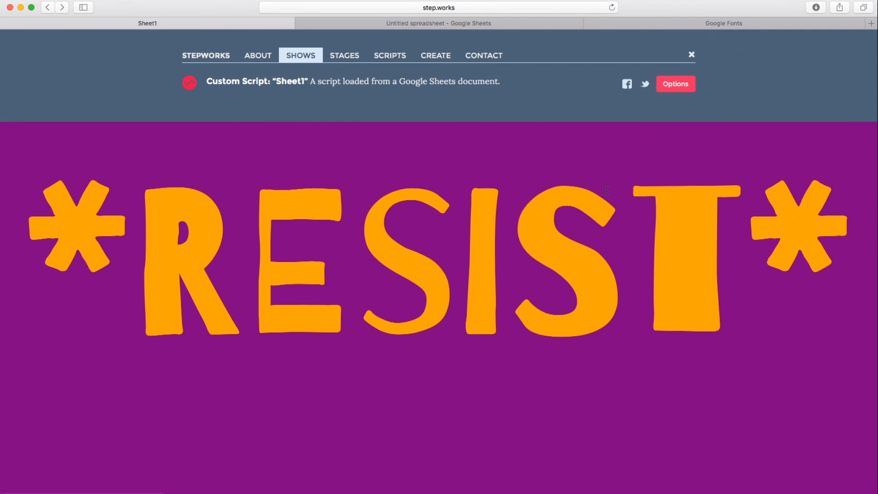
pyautogui.moveTo(608, 194)
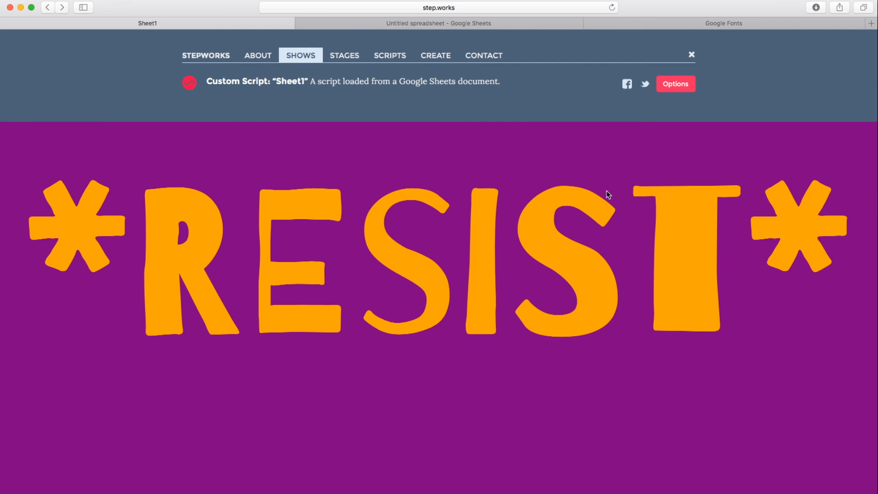
pyautogui.click(438, 8)
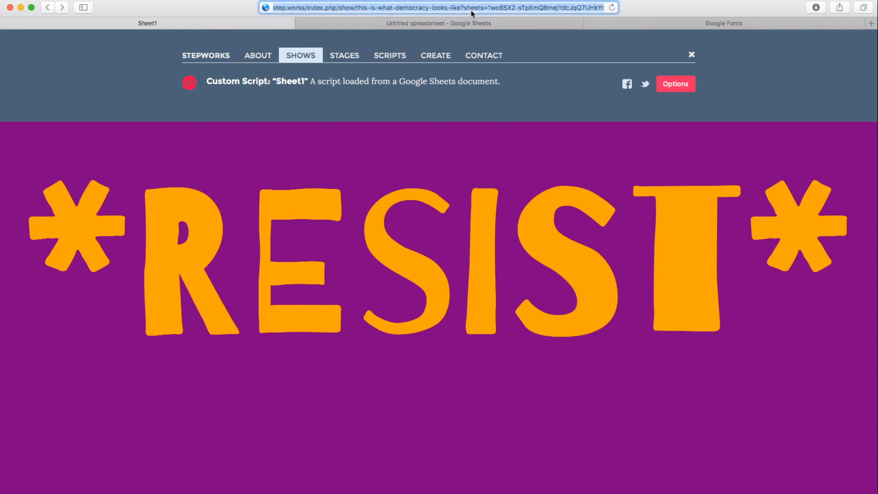